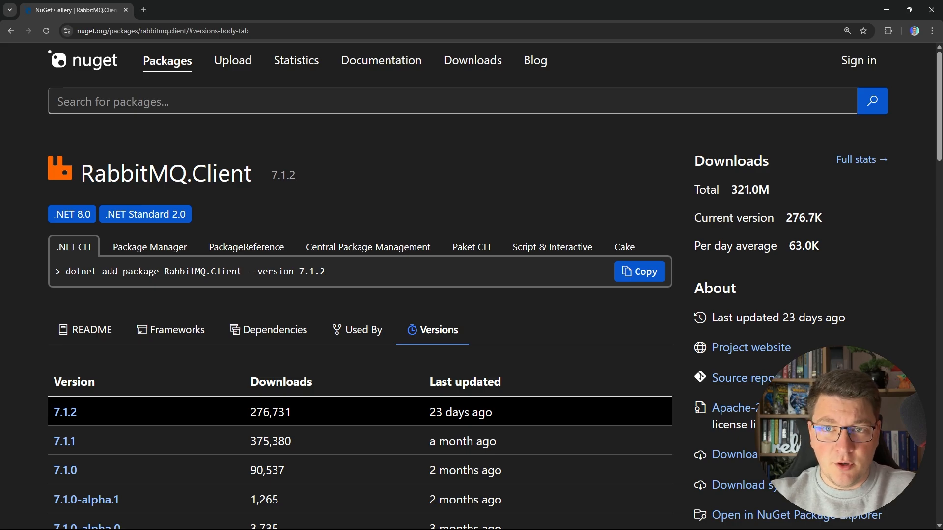
# Step: Install RabbitMQ.Client 7.1.2 via NuGet into RabbitMq.Producer and return to Program.cs
pyautogui.doubleClick(748, 190)
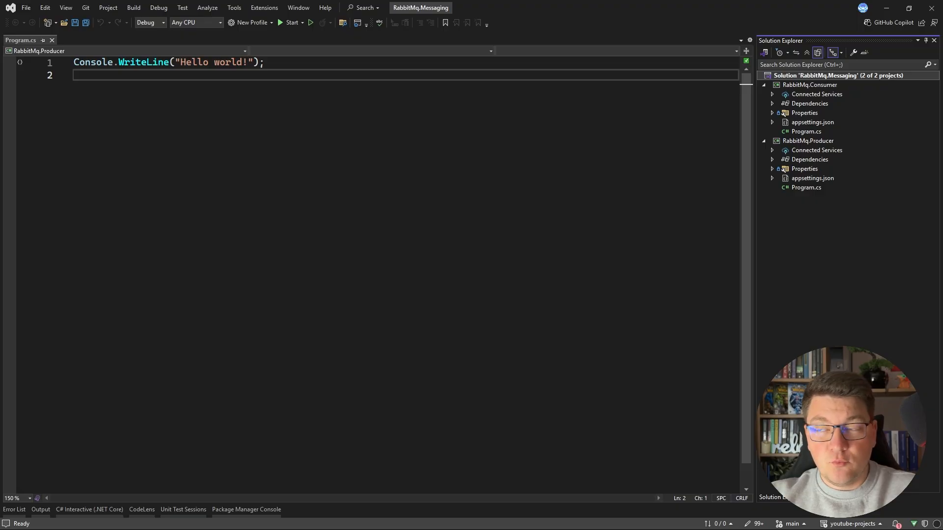
pyautogui.moveTo(803, 163)
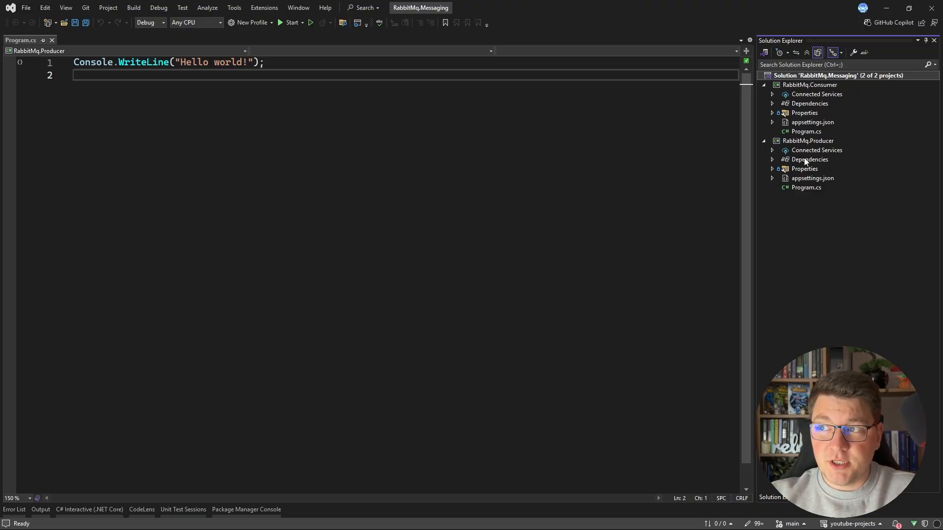
pyautogui.rightClick(811, 159)
pyautogui.write('RabbitMq.Client')
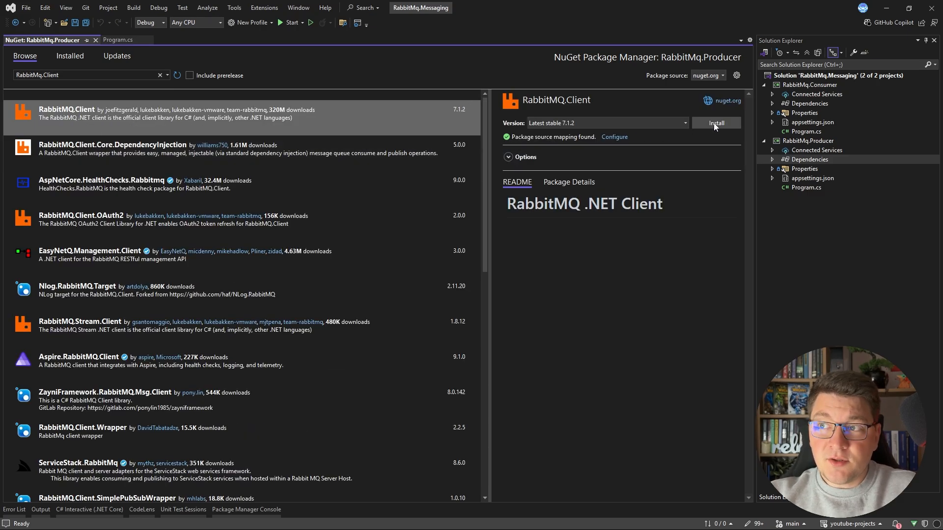
pyautogui.click(715, 123)
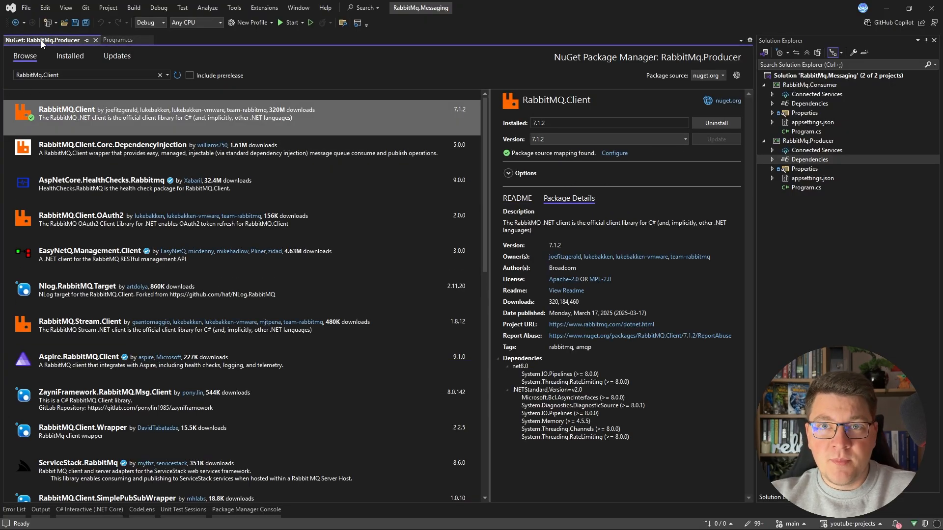
pyautogui.click(96, 40)
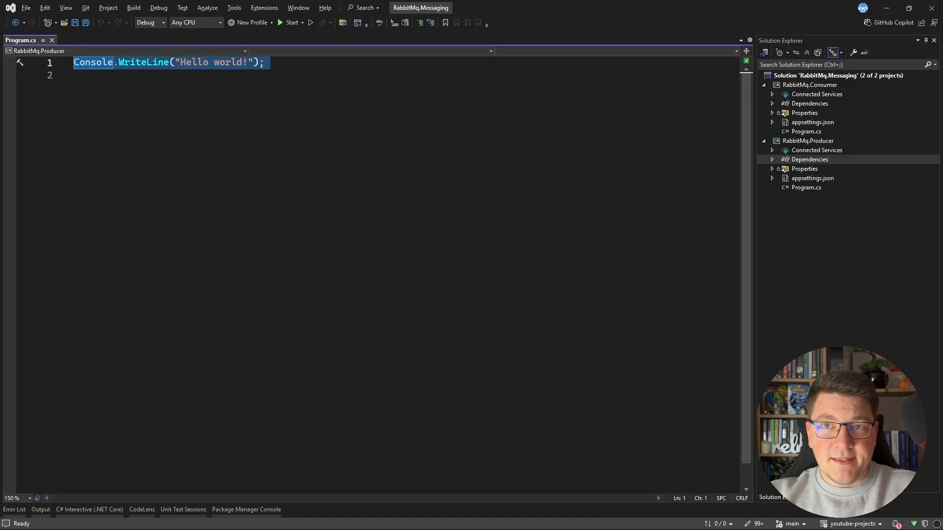
# Step: Write var factory = new ConnectionFactory { HostName = "localhost" }; and save the file
pyautogui.write('var factory = new')
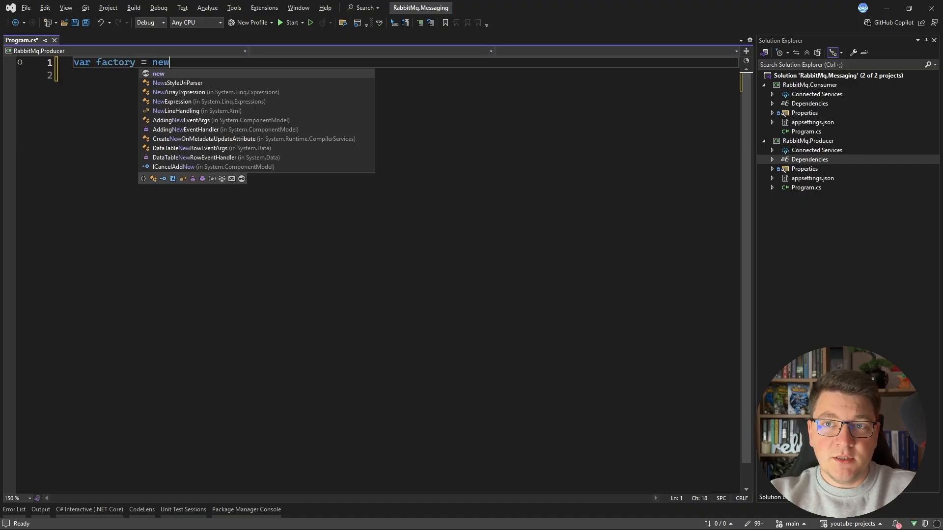
pyautogui.write('Con')
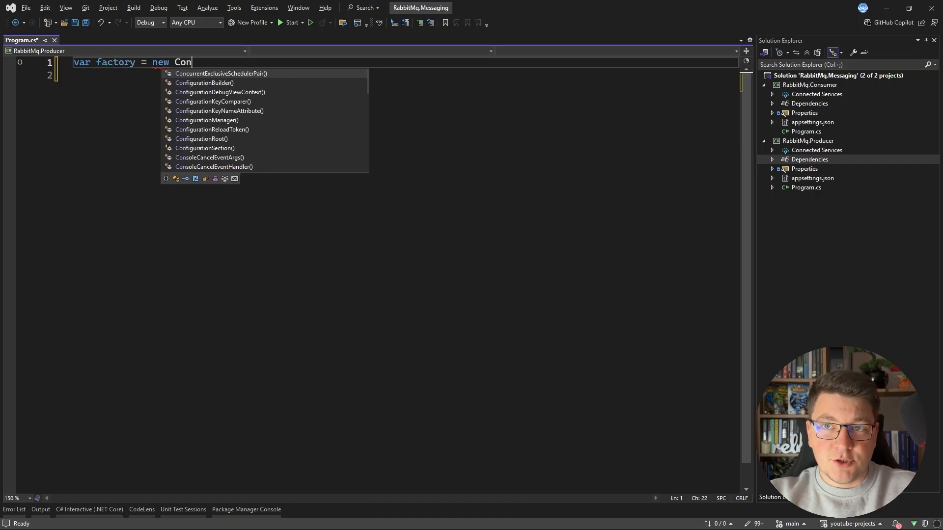
pyautogui.write('nfac')
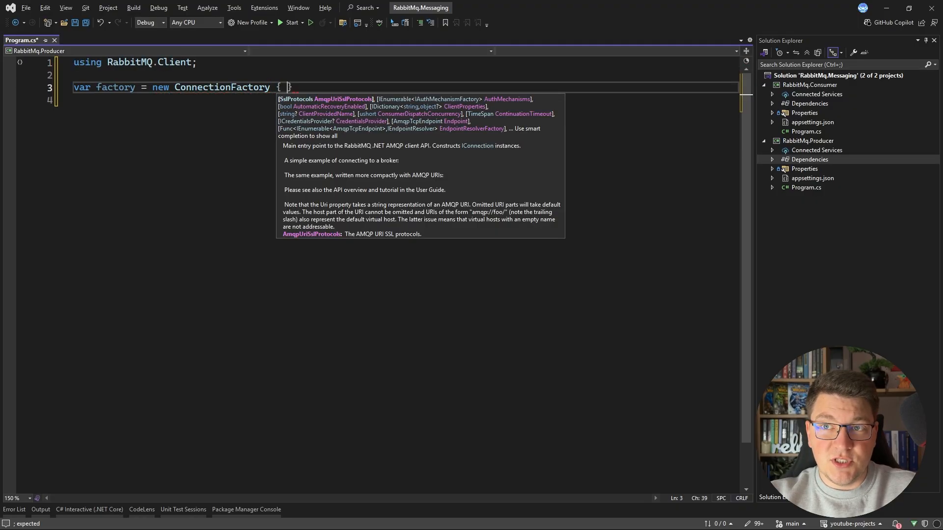
pyautogui.write('HostName =')
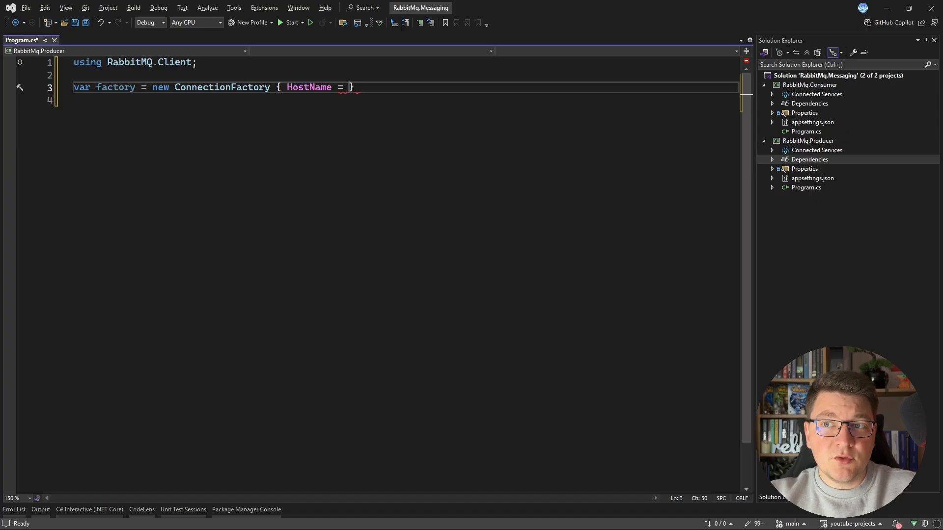
pyautogui.write('"localhost"')
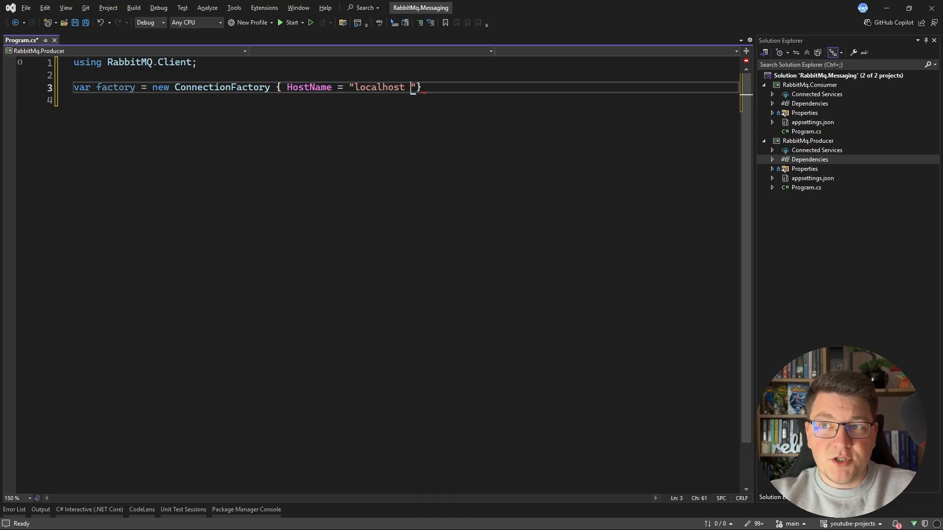
pyautogui.write('};')
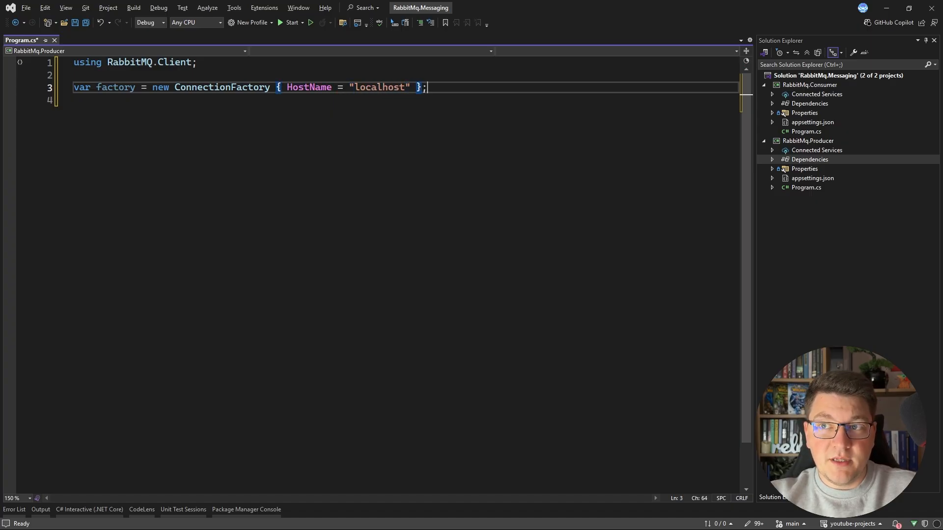
pyautogui.press('ctrl+s')
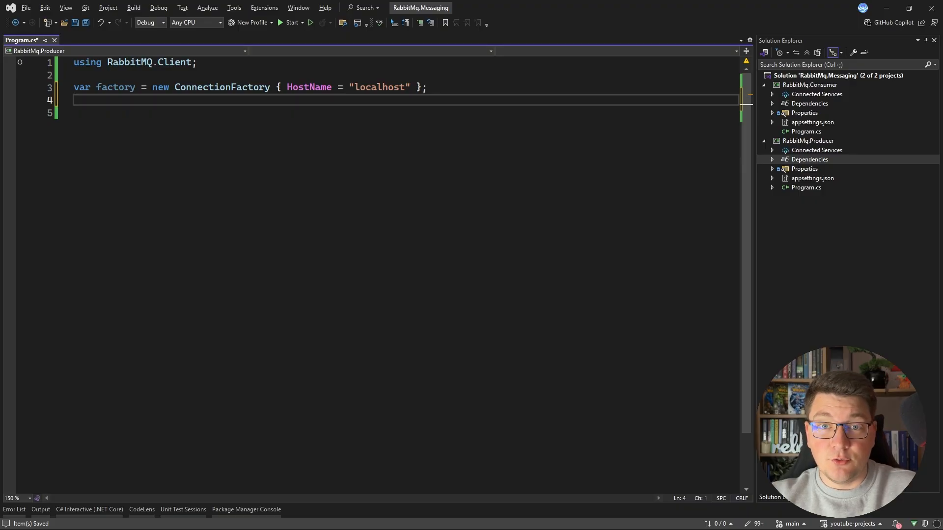
# Step: Add using var connection = await factory.CreateConnectionAsync();
pyautogui.write('using var')
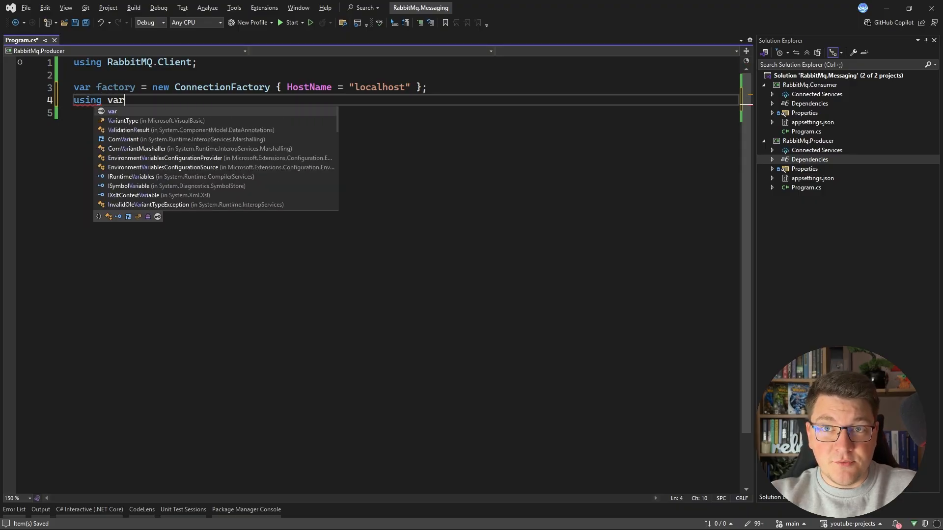
pyautogui.write('connection=')
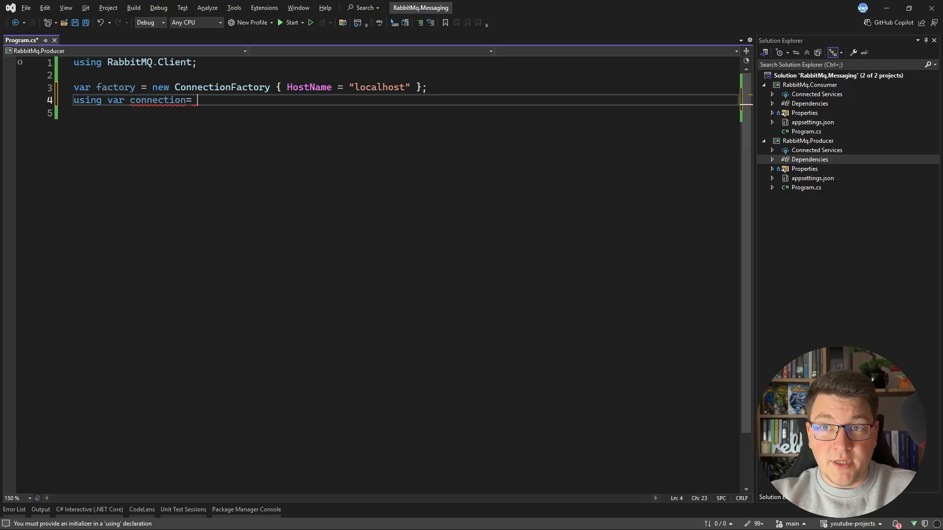
pyautogui.write('await factory.c')
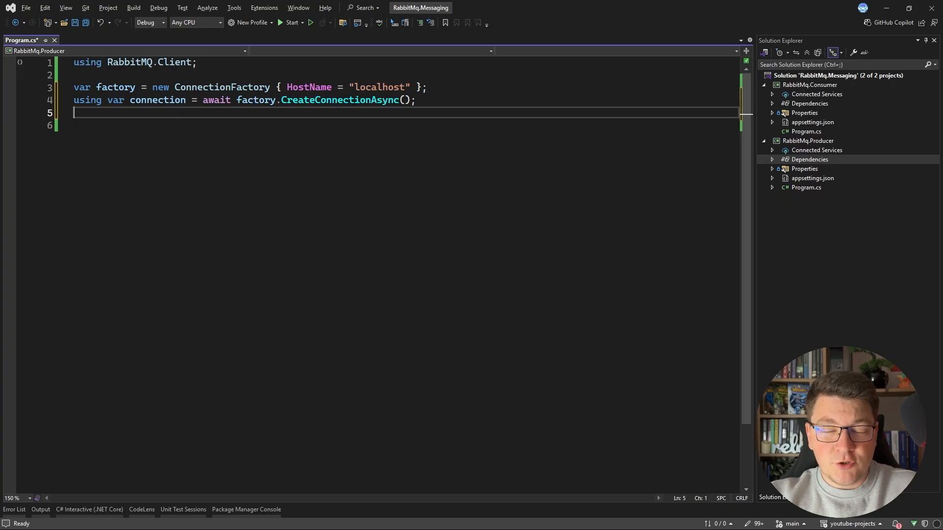
# Step: Add using var channel = await connection.CreateChannelAsync();
pyautogui.write('using')
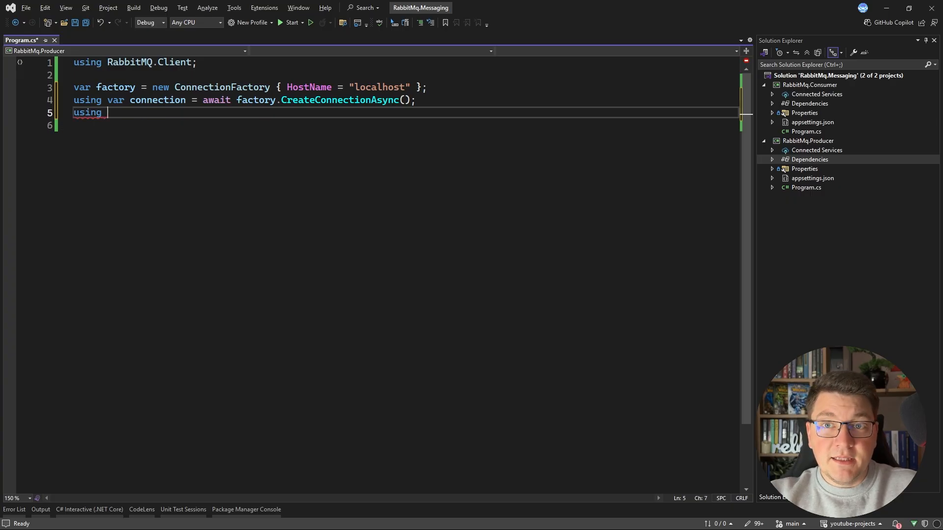
pyautogui.write('var ch')
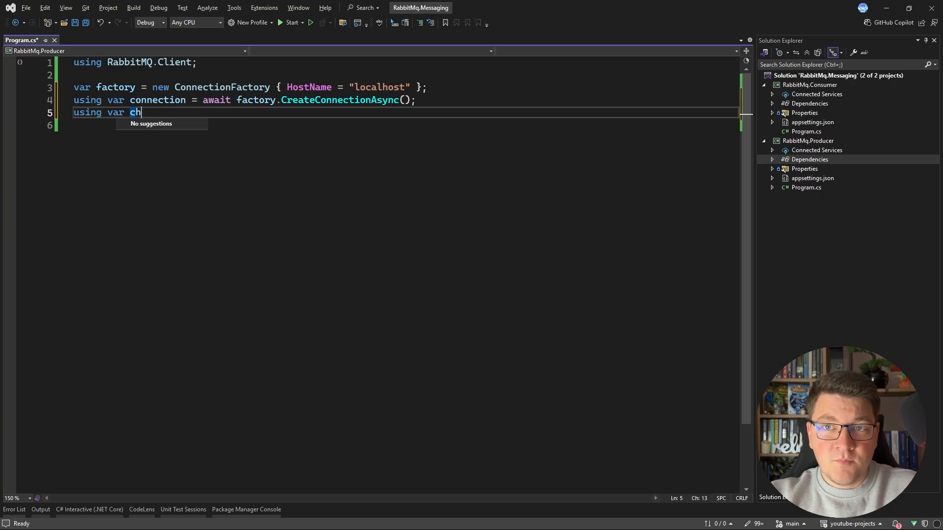
pyautogui.write('annel =')
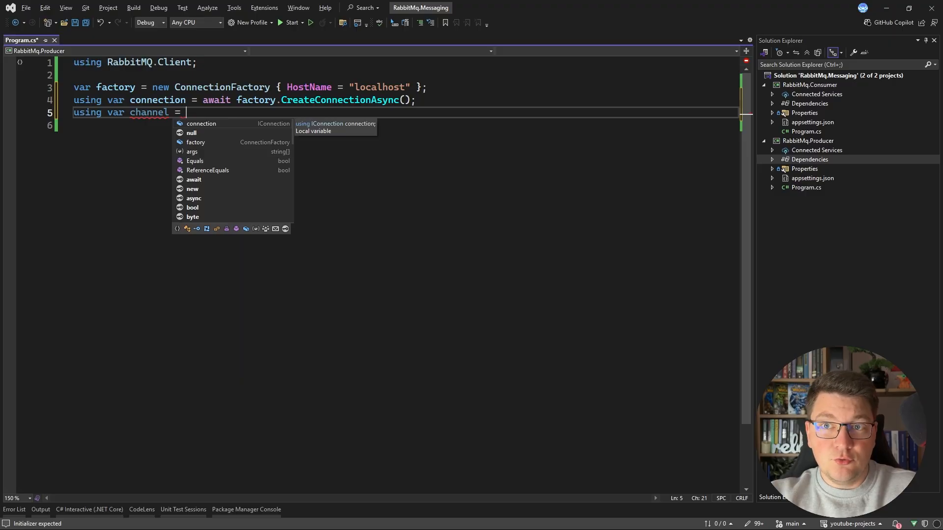
pyautogui.write('await connection')
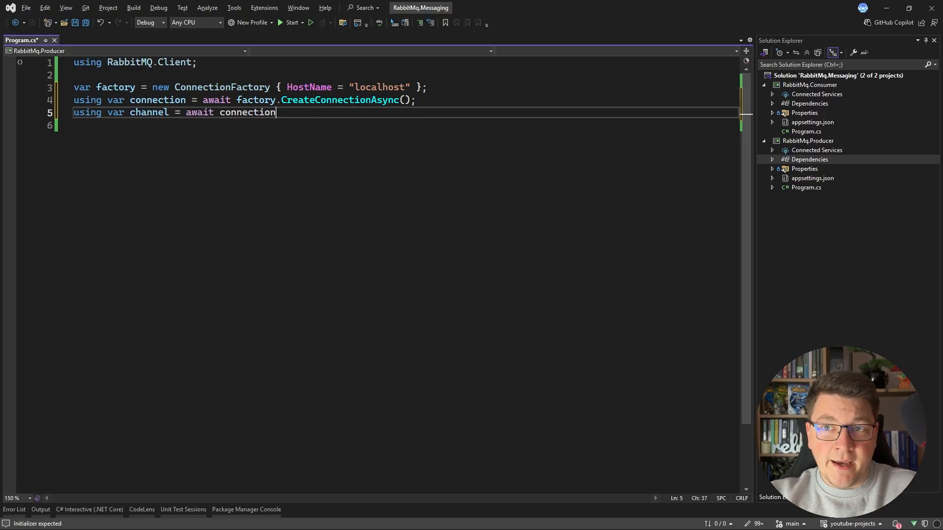
pyautogui.write('.CreateChannelAsync();')
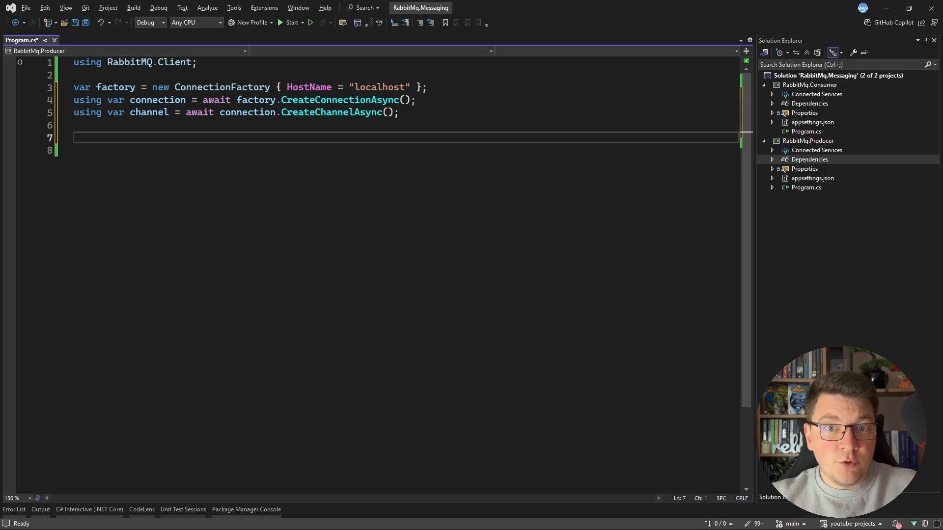
# Step: Browse IntelliSense for channel Queue, Exchange and Consumer methods, then begin await channel
pyautogui.write('ch')
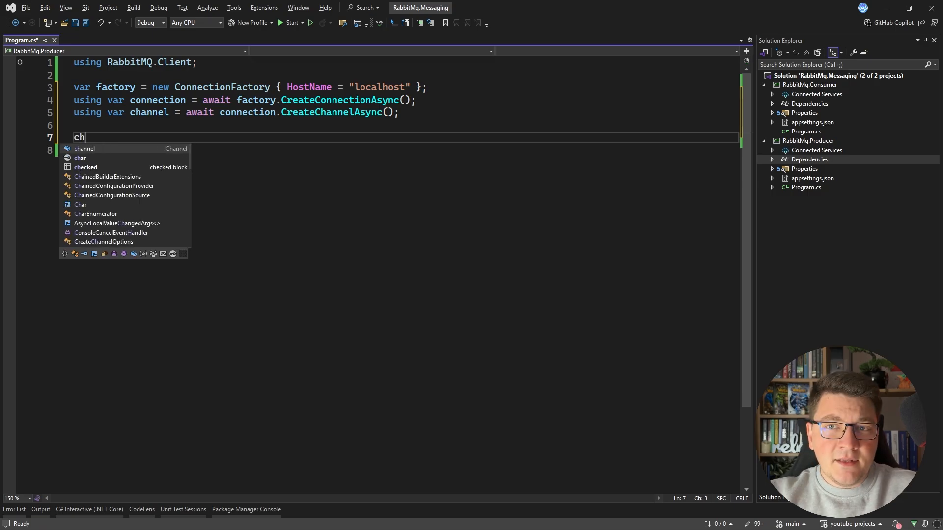
pyautogui.write('annel.')
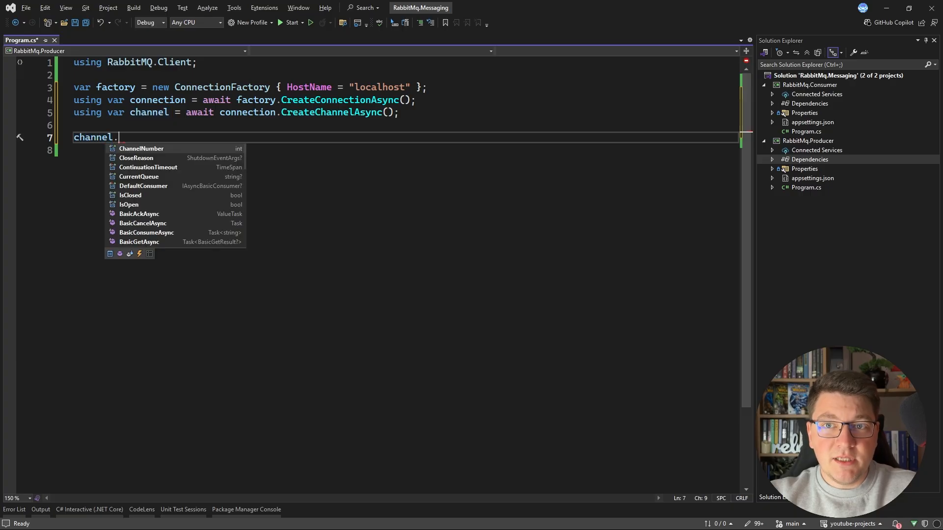
pyautogui.write('que')
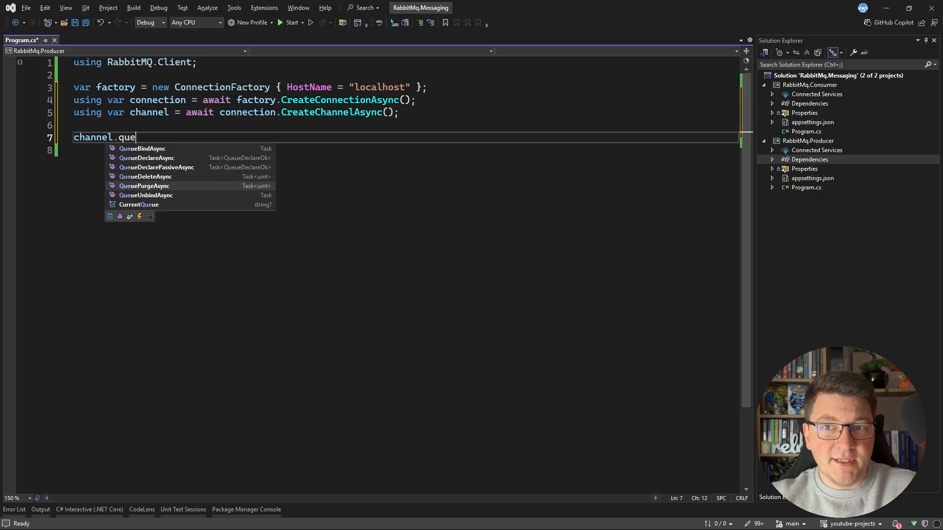
pyautogui.write('e')
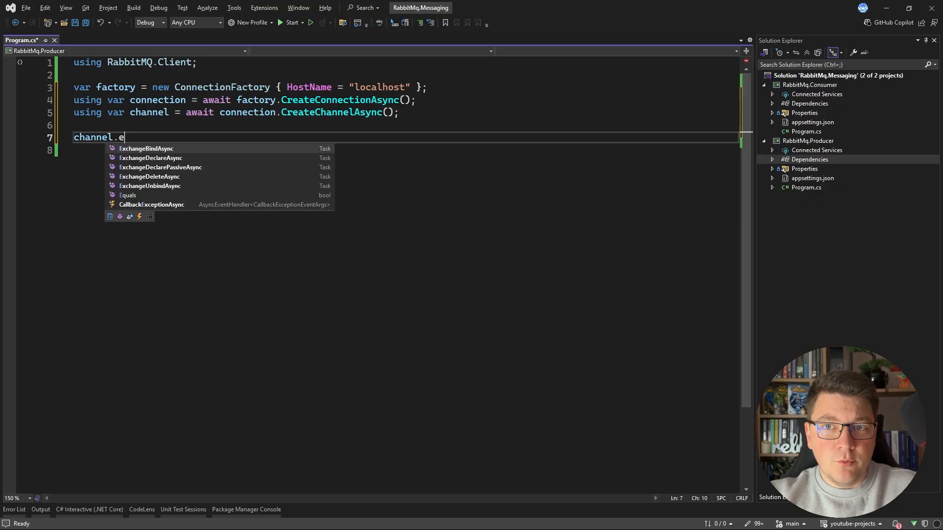
pyautogui.write('x')
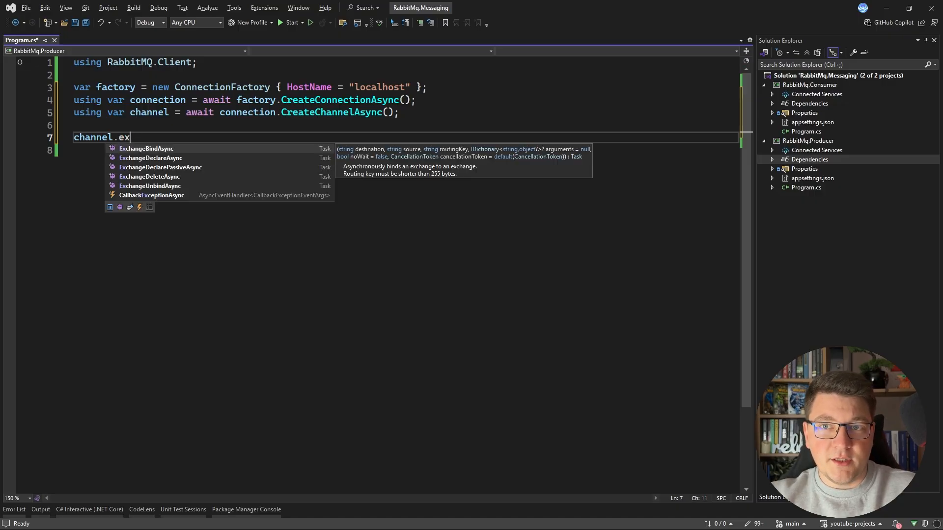
pyautogui.press('Backspace')
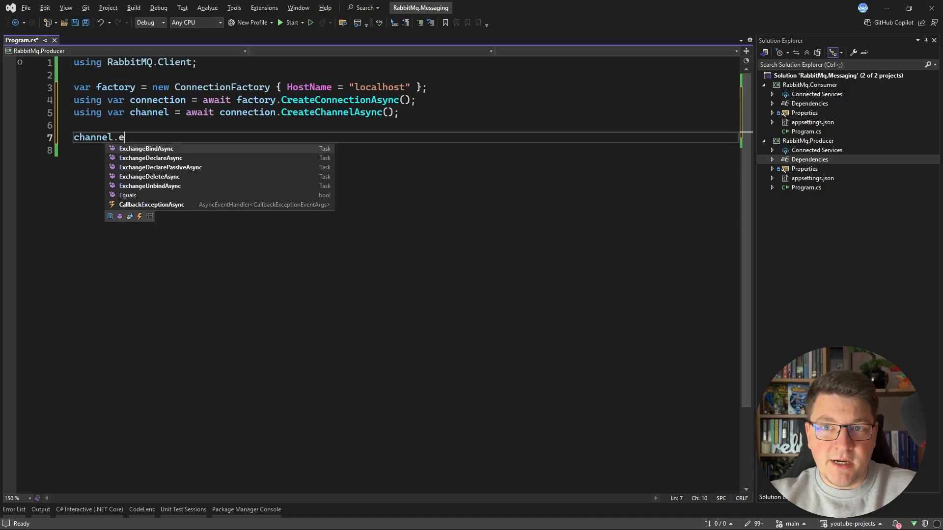
pyautogui.press('Backspace')
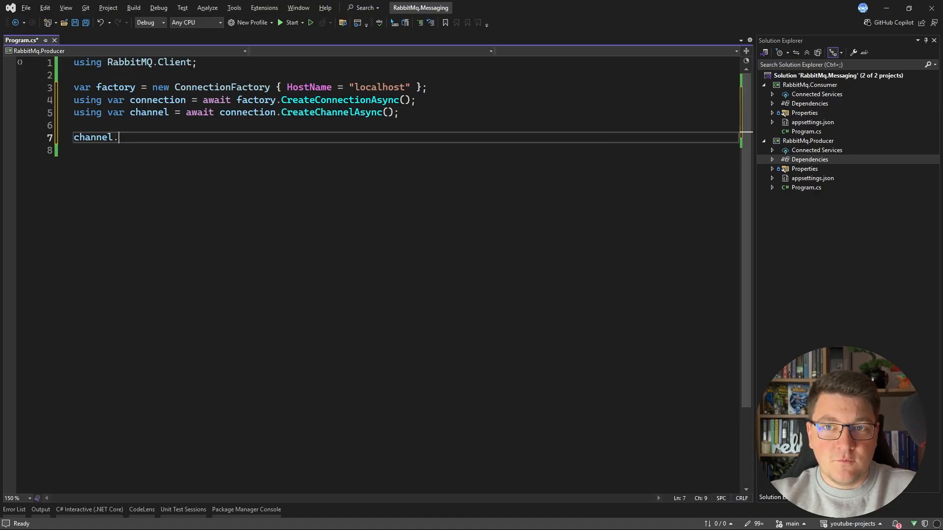
pyautogui.write('cons')
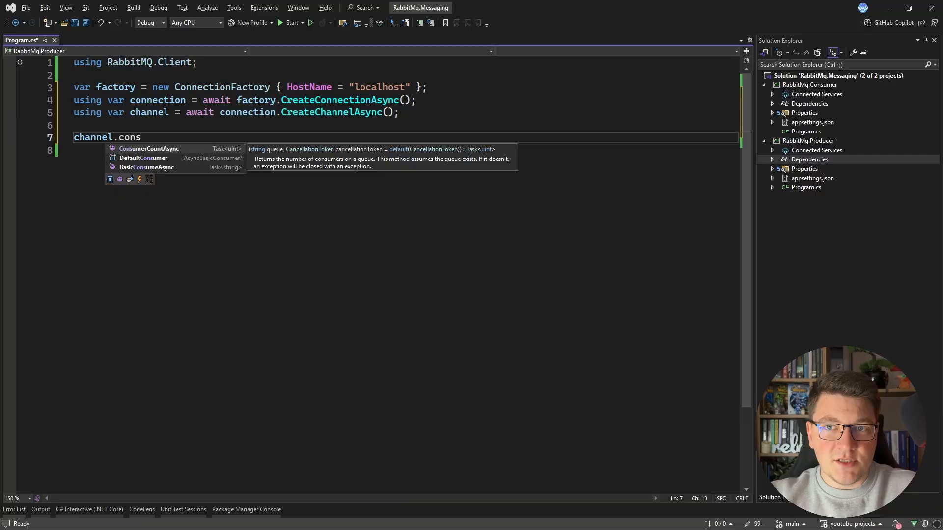
pyautogui.write('await ch')
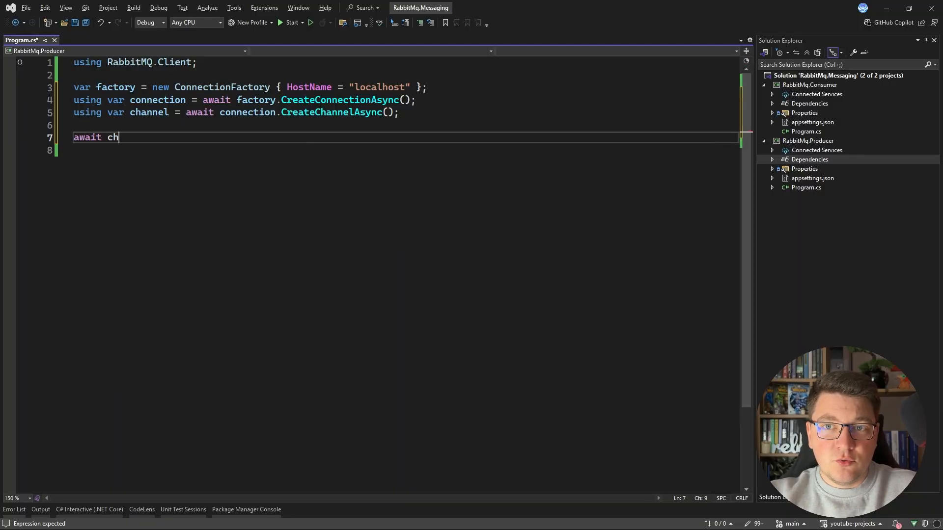
# Step: Write channel.QueueDeclareAsync with queue "message" and durable: true
pyautogui.write('annel.QueueDeclareAsync(')
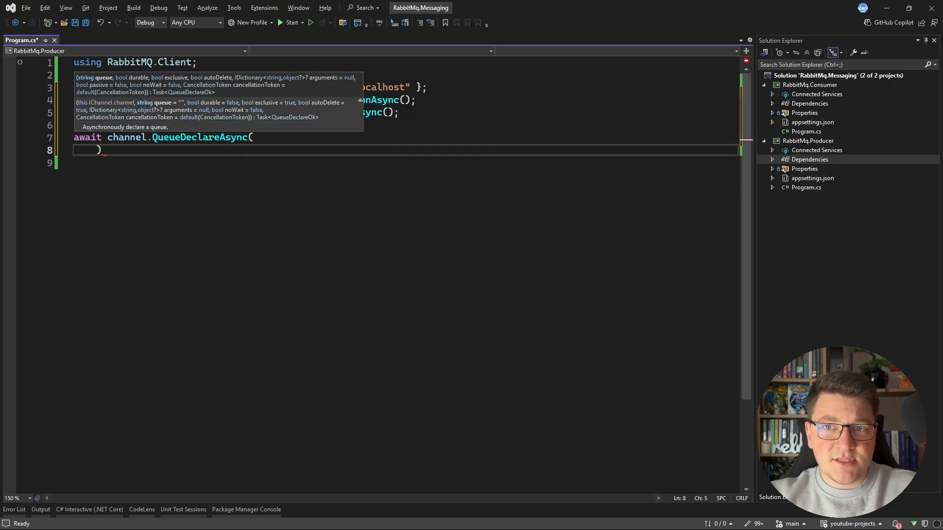
pyautogui.write('queue:')
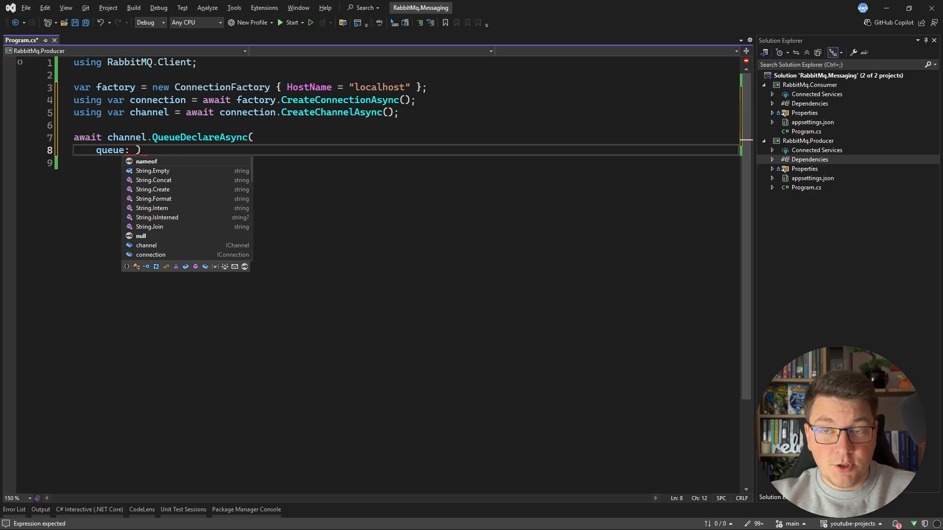
pyautogui.write('""')
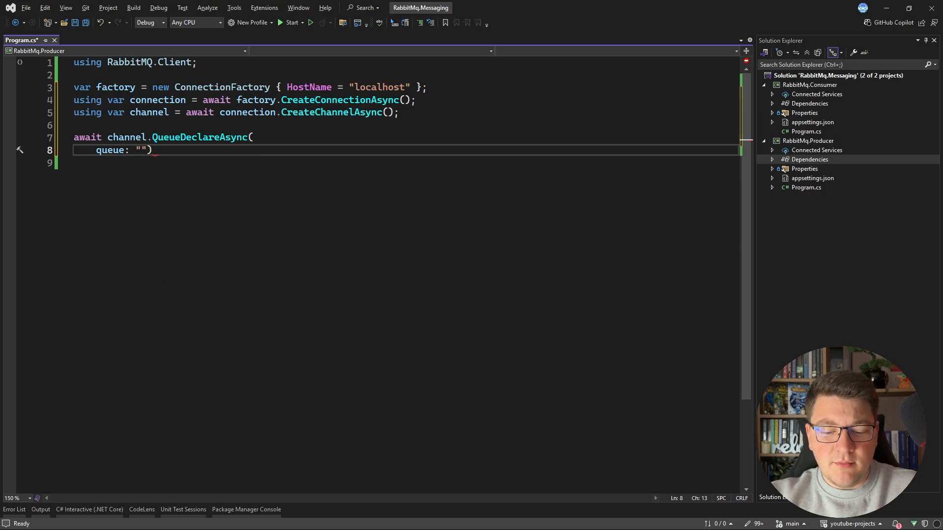
pyautogui.write('message')
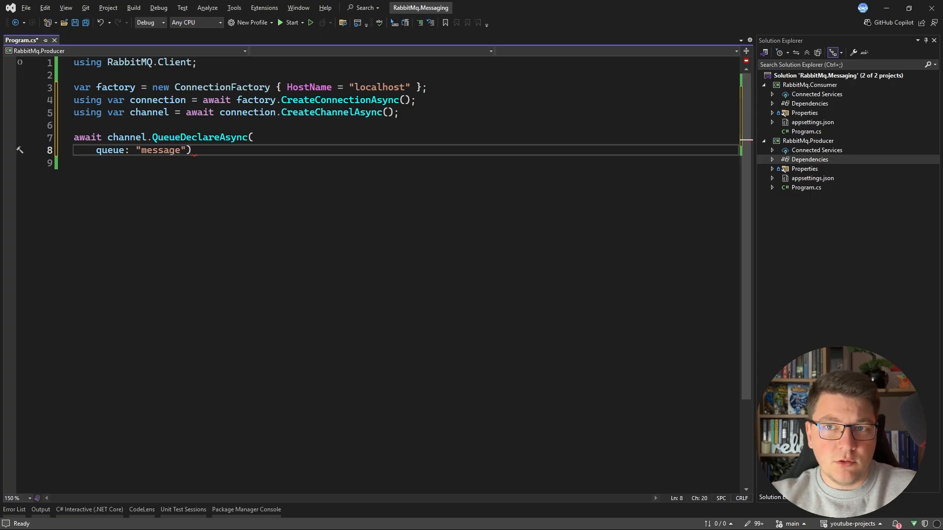
pyautogui.write(',')
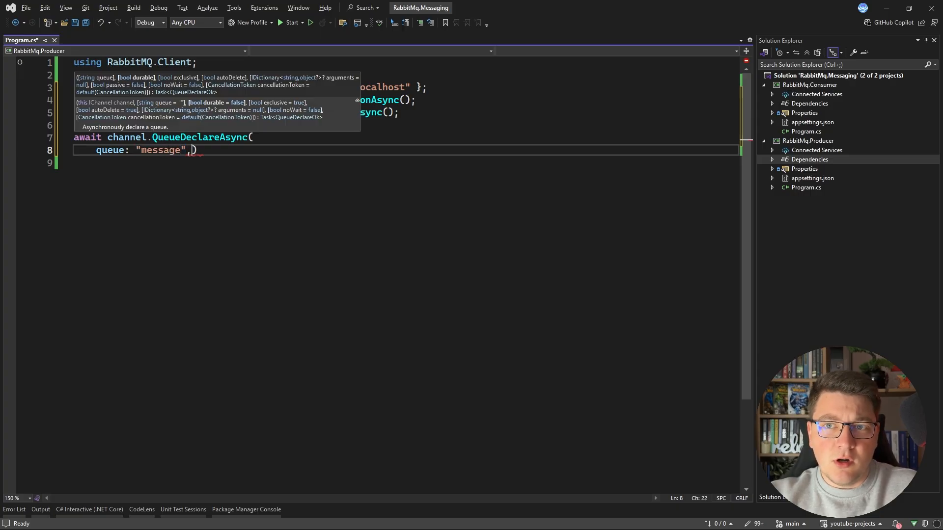
pyautogui.write('durable:)')
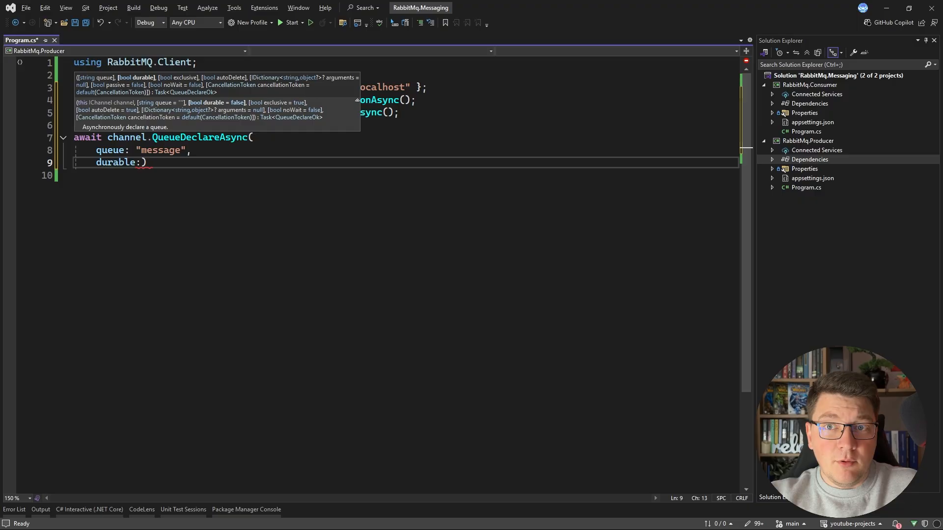
pyautogui.write('true')
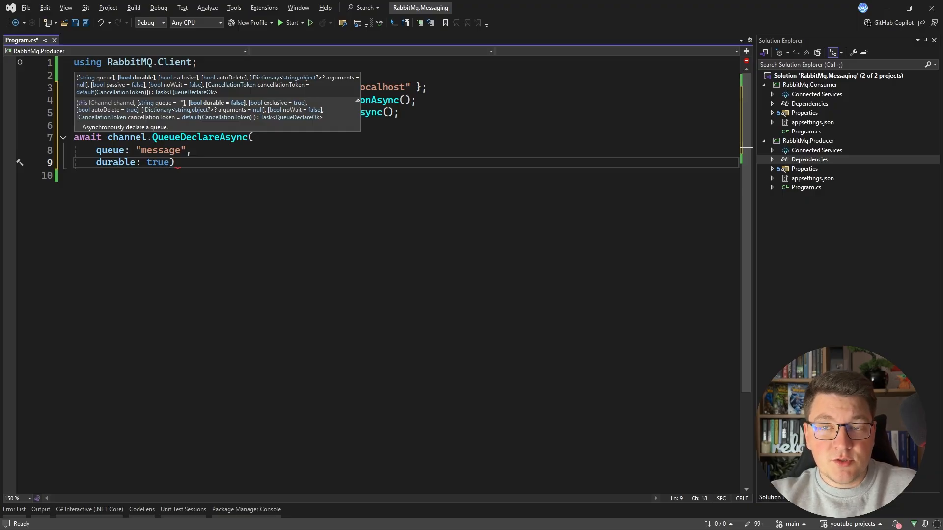
# Step: Add exclusive: false, autoDelete: false, arguments: null and select the whole declaration
pyautogui.write(',')
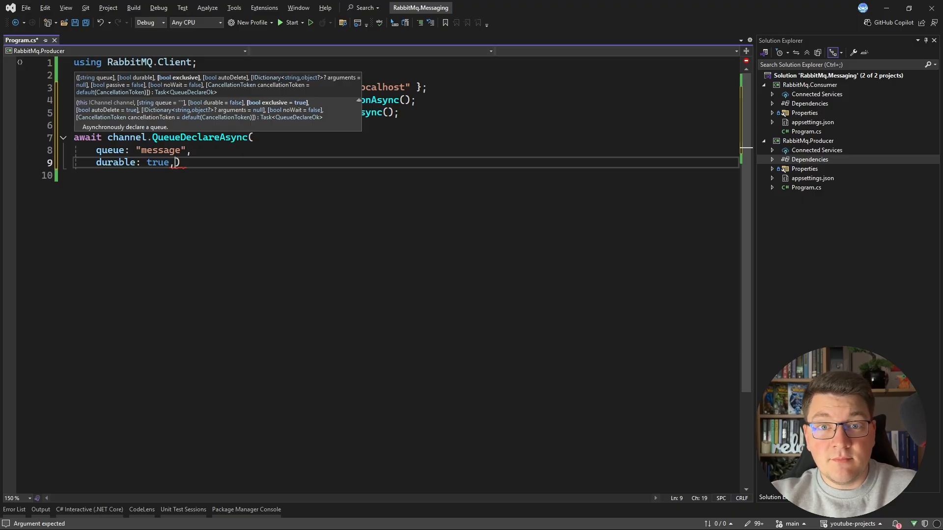
pyautogui.write('exclusive: false,)')
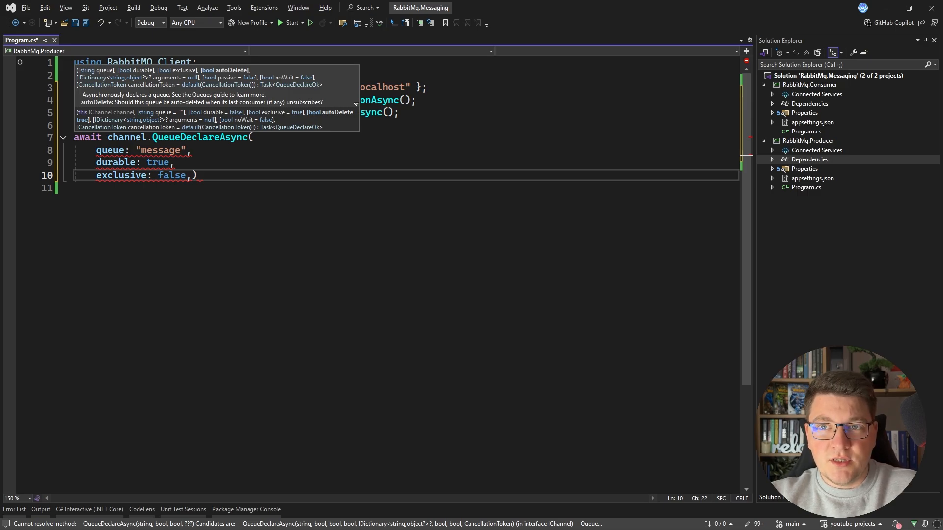
pyautogui.press('Enter')
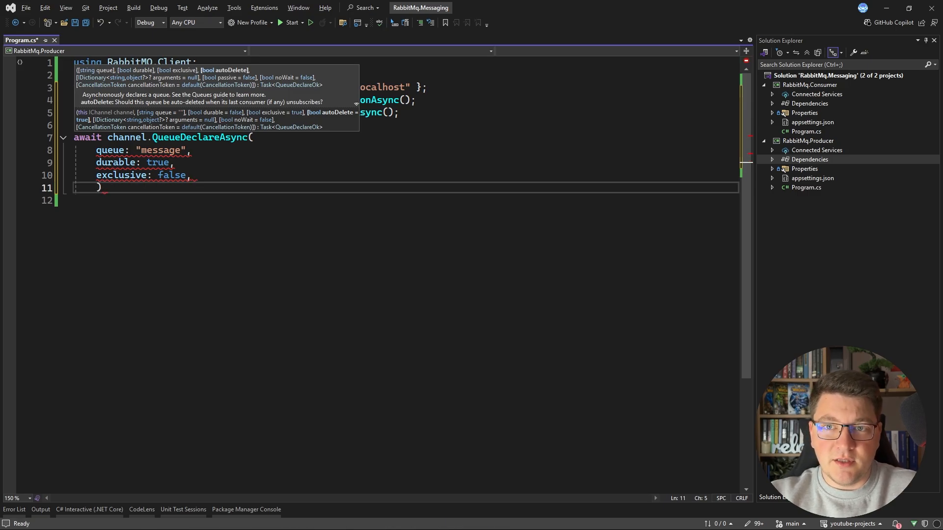
pyautogui.write('autoDelete: false')
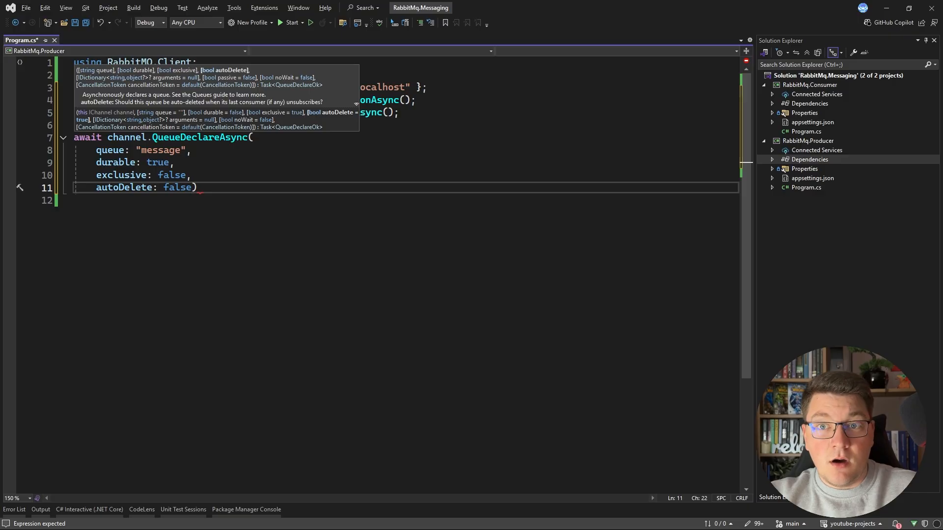
pyautogui.write(',')
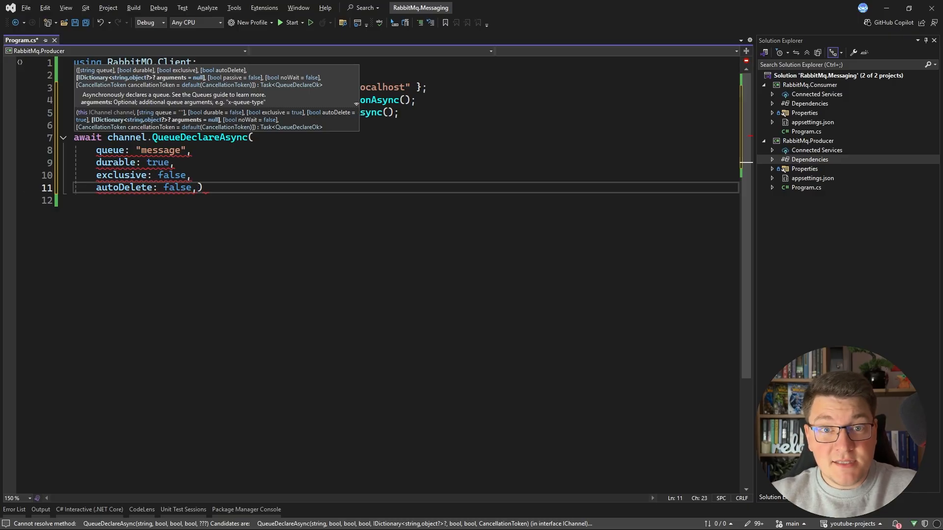
pyautogui.write('arguments: null)')
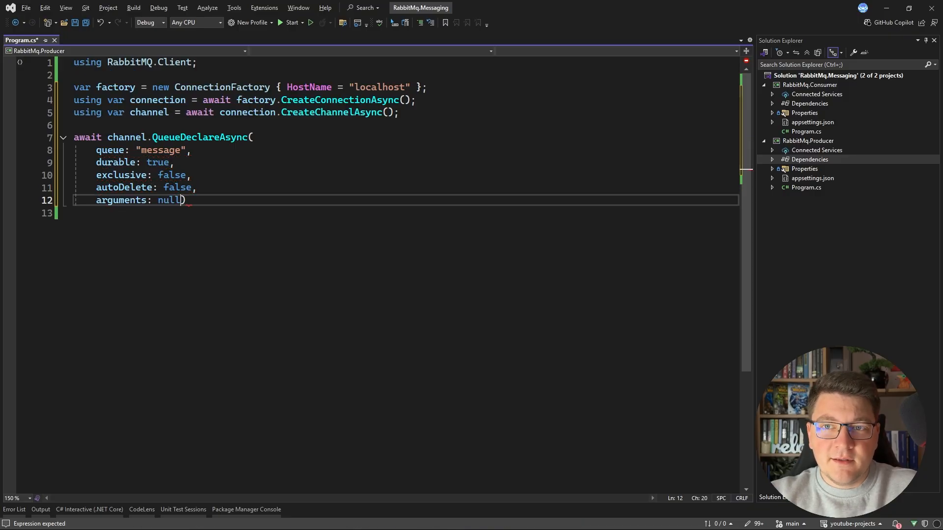
pyautogui.write(';')
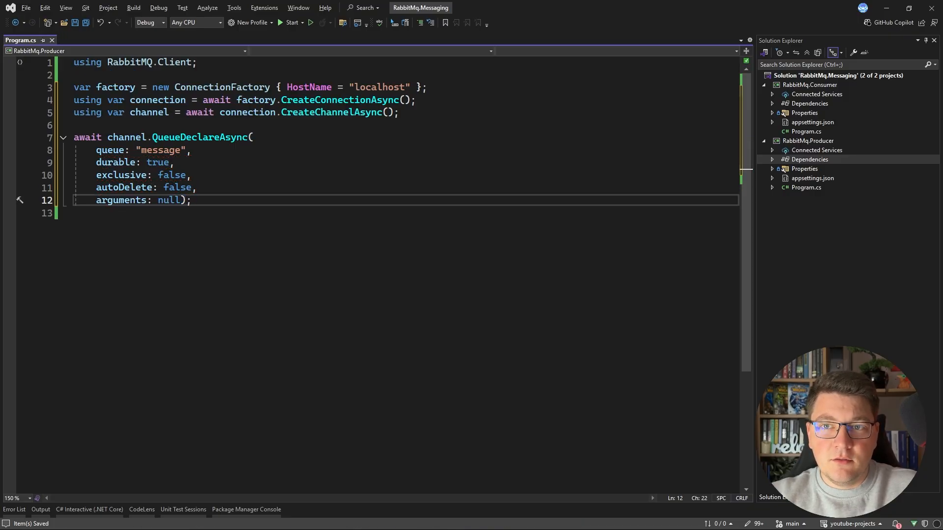
pyautogui.moveTo(191, 200); pyautogui.dragTo(73, 137)
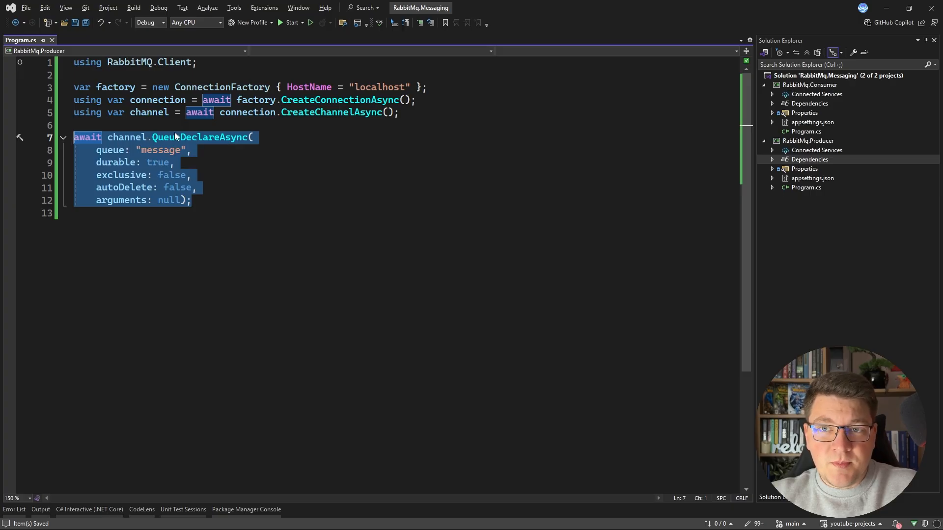
pyautogui.moveTo(202, 137)
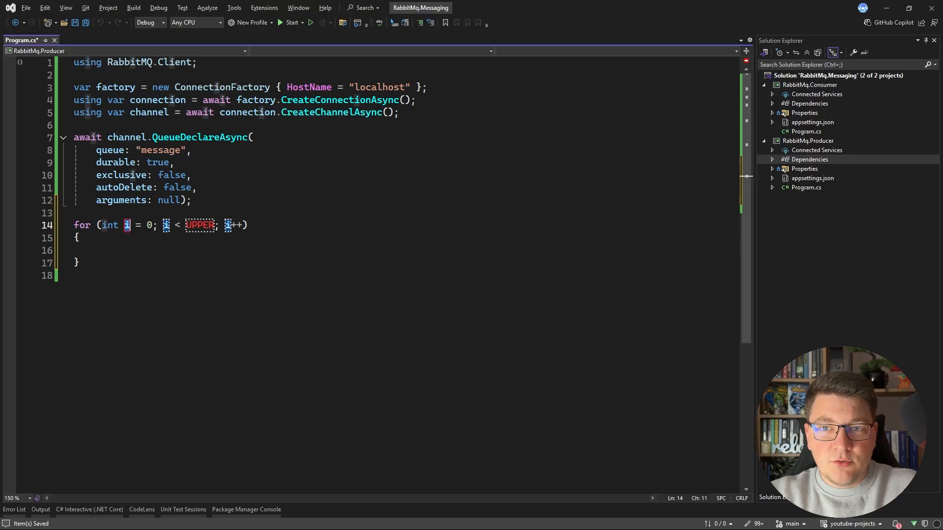
# Step: Set the loop bound and build var message = $"{DateTime.UtcNow} - {Guid.CreateVersion7()}";
pyautogui.write('20')
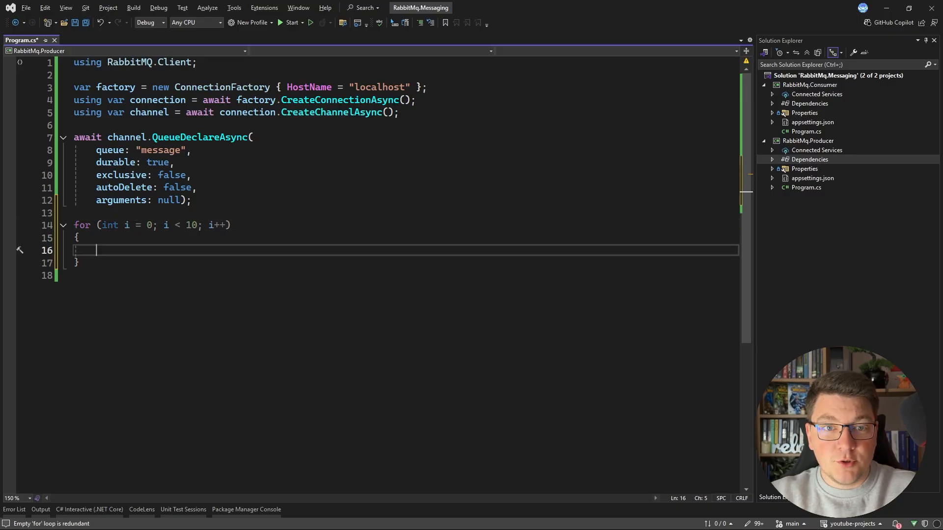
pyautogui.write('var message =')
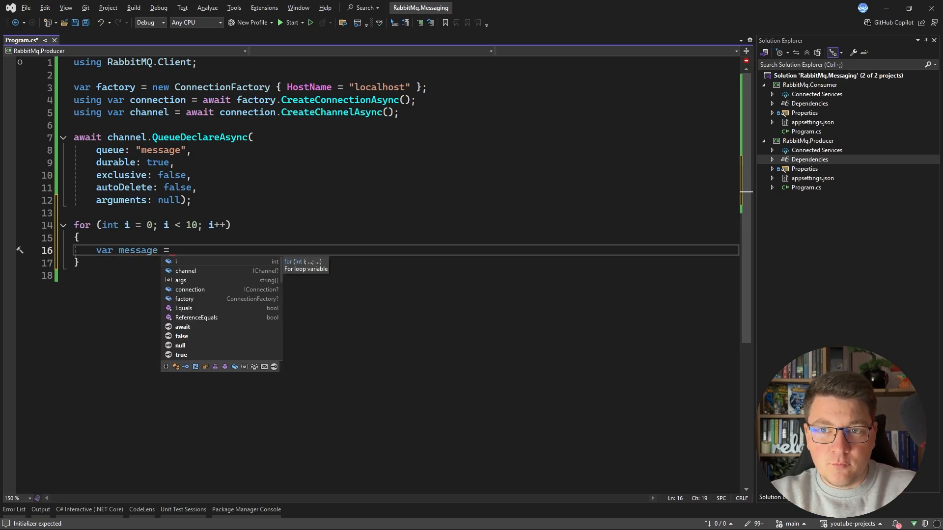
pyautogui.write('$"{Date}"')
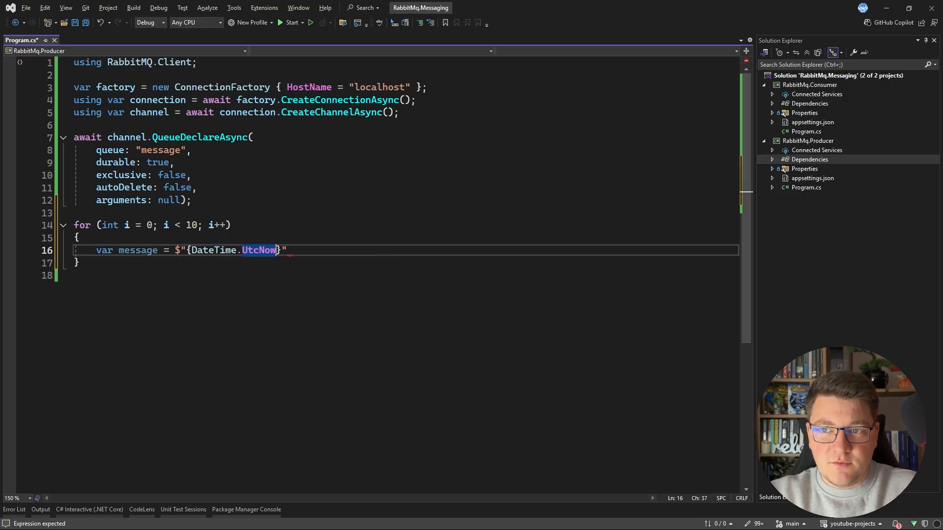
pyautogui.write('- {G')
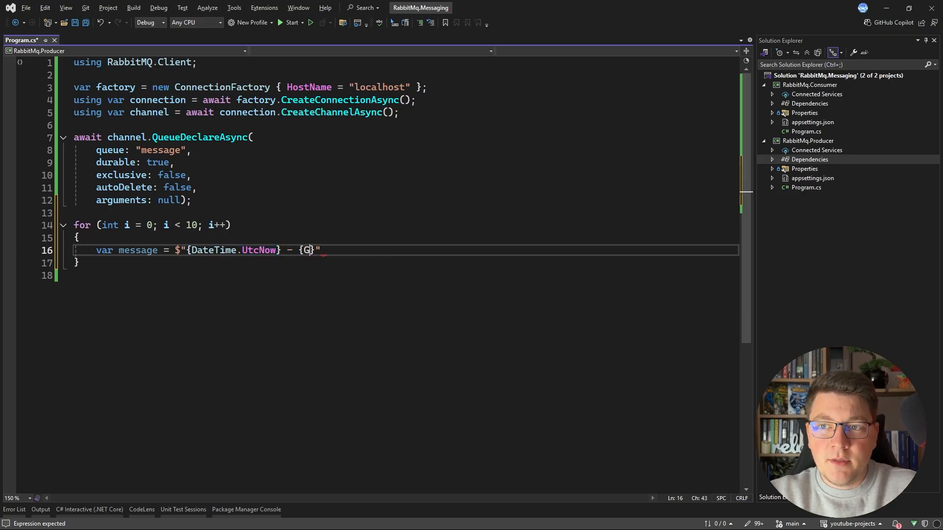
pyautogui.write('uid.CreateVersion7(')
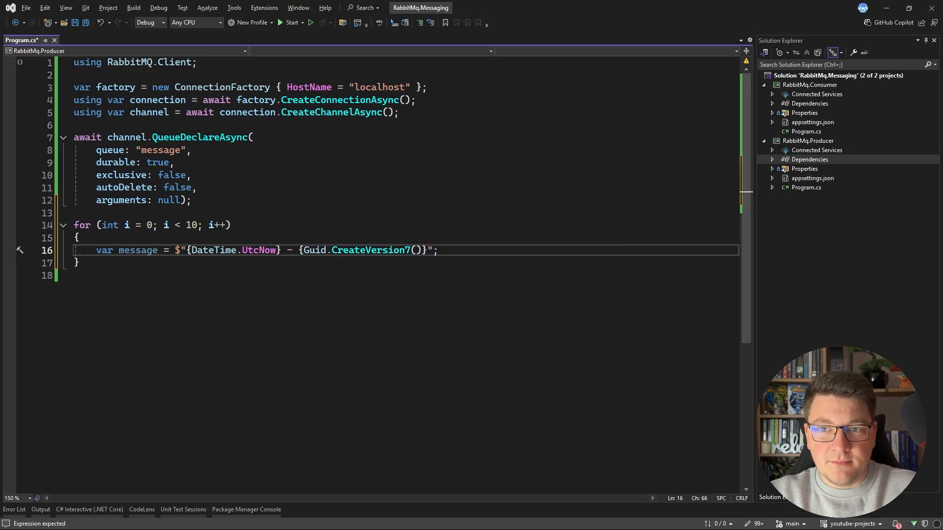
# Step: Add var body = Encoding.UTF8.GetBytes(message); and begin an awaited channel call
pyautogui.write('var body =')
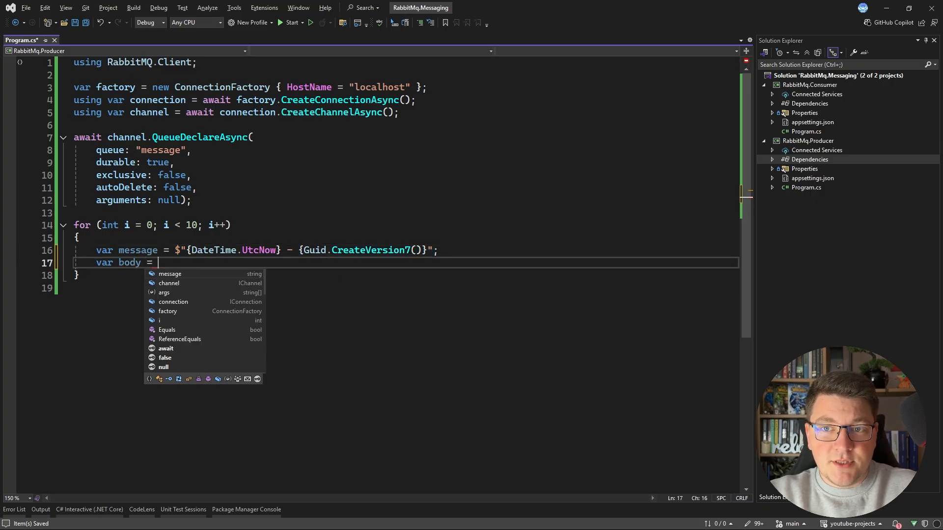
pyautogui.write('Encoding.UTF8.')
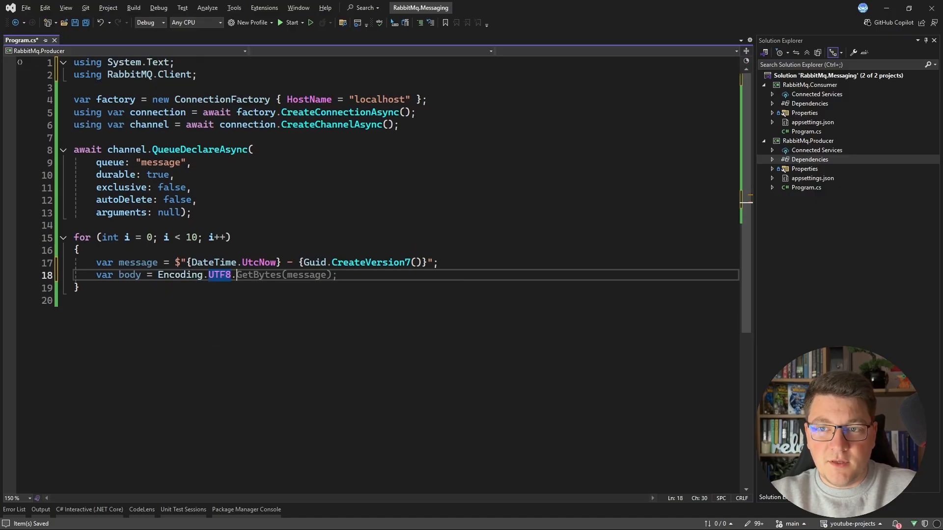
pyautogui.write('await channel.QueueDeclareAsync(')
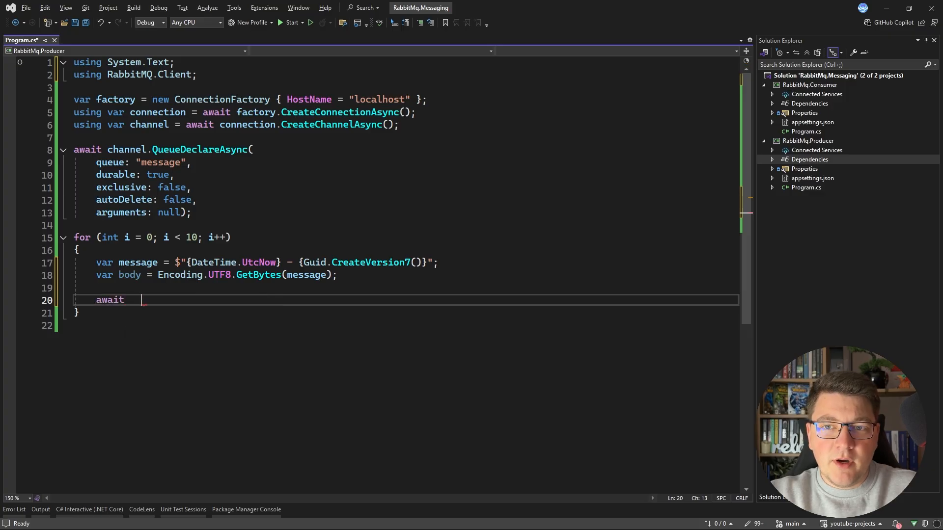
# Step: Write BasicPublishAsync with string.Empty exchange, "message" routing key and mandatory true
pyautogui.write('channel.BasicPublishAsync(')
pyautogui.write('exchange:)')
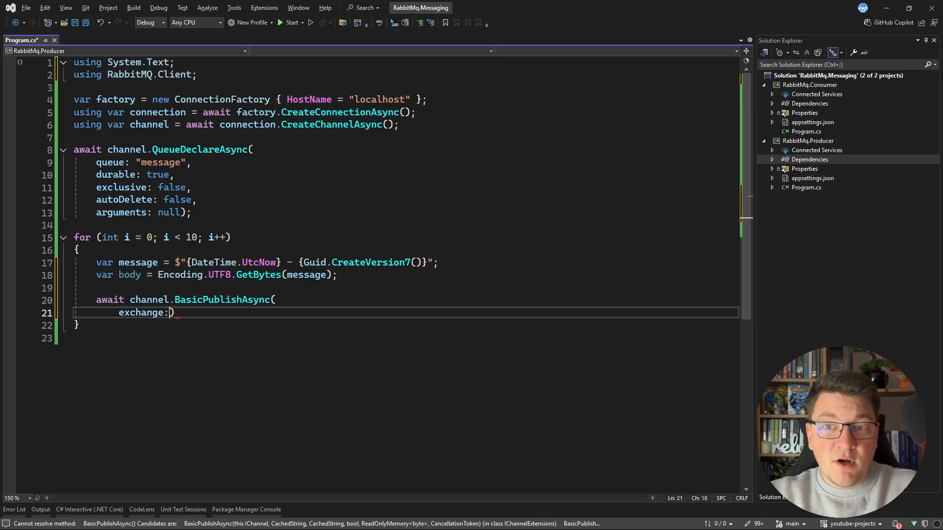
pyautogui.write('string.Empty,')
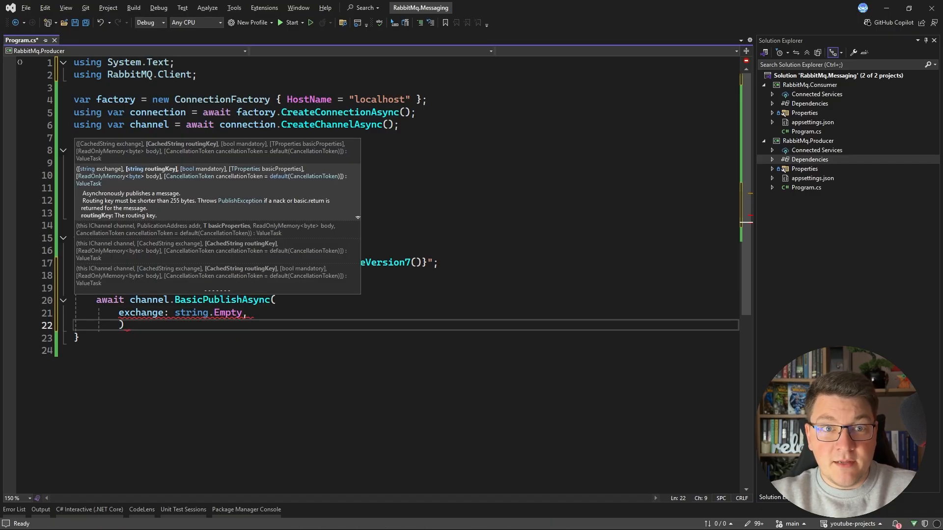
pyautogui.write('routingKey: "message",')
pyautogui.write('mandatory:')
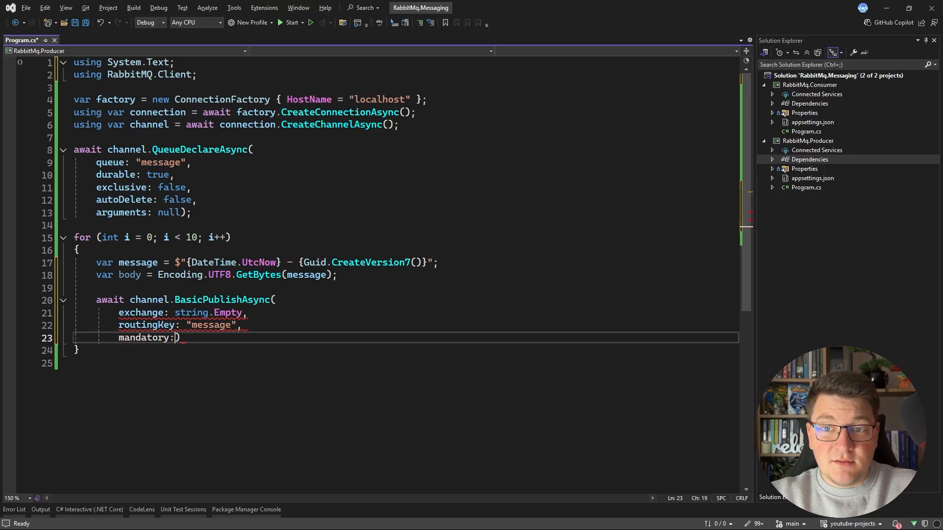
pyautogui.write('true,')
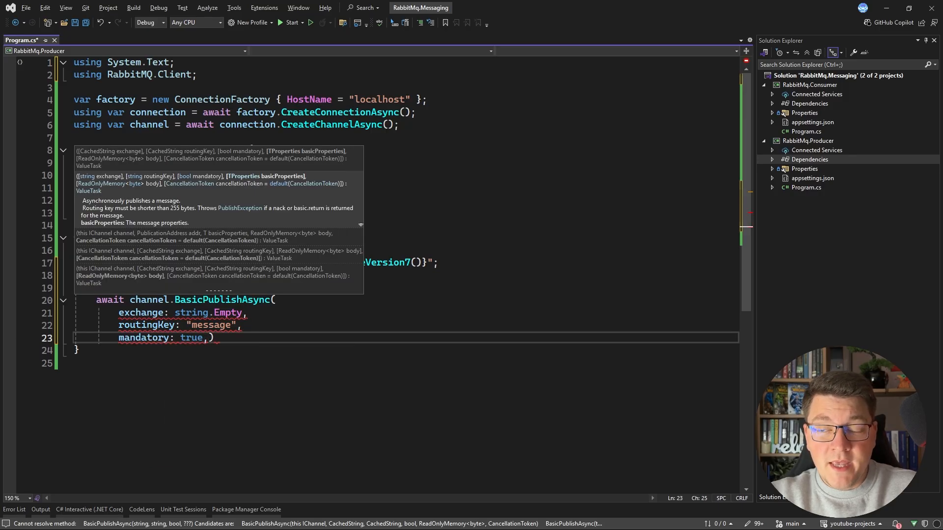
pyautogui.press('enter')
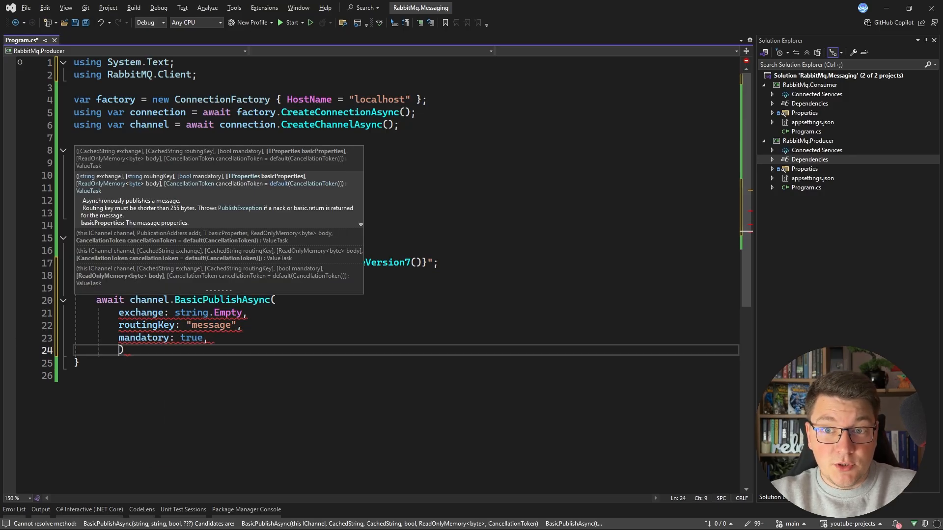
# Step: Add basicProperties: new BasicProperties { Persistent = true } and body: body, then start Console.WriteLine
pyautogui.write('basicProperties:')
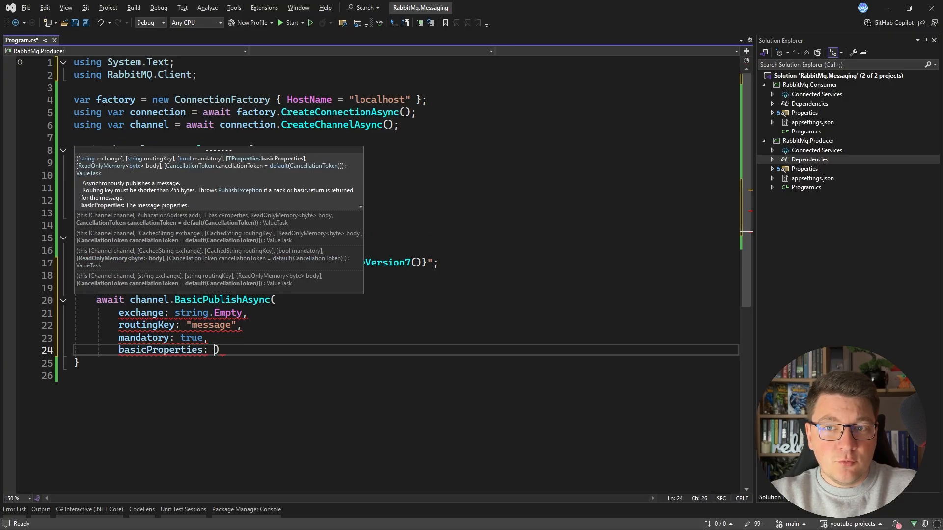
pyautogui.write('new')
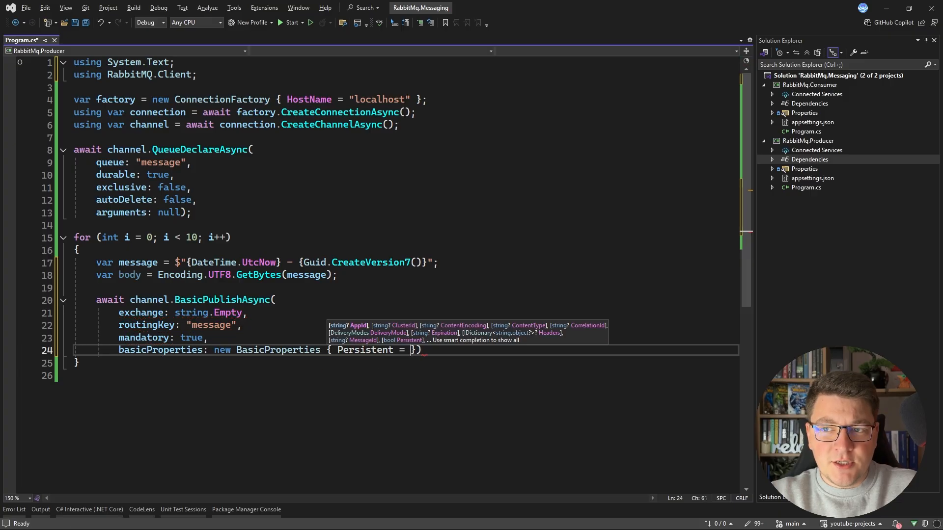
pyautogui.write('true')
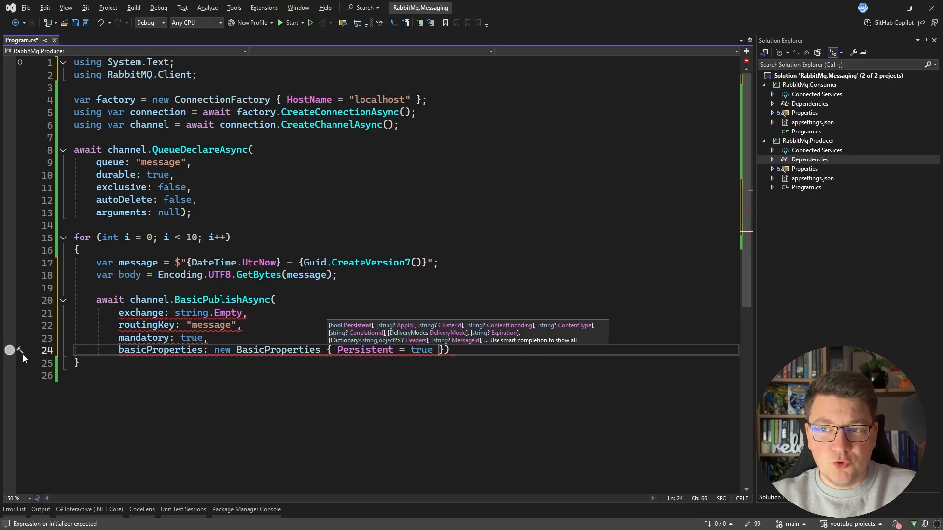
pyautogui.write(',')
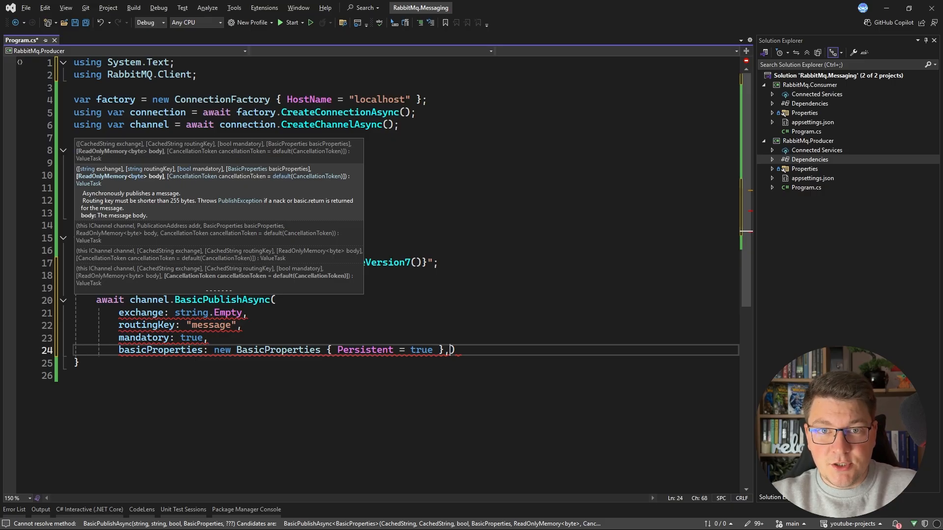
pyautogui.write('body: body);')
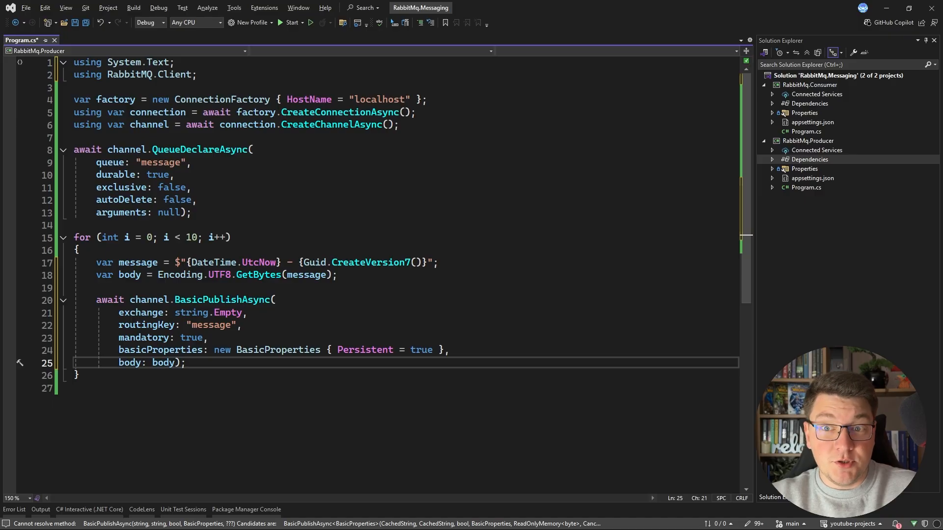
pyautogui.write('Console.Wrl')
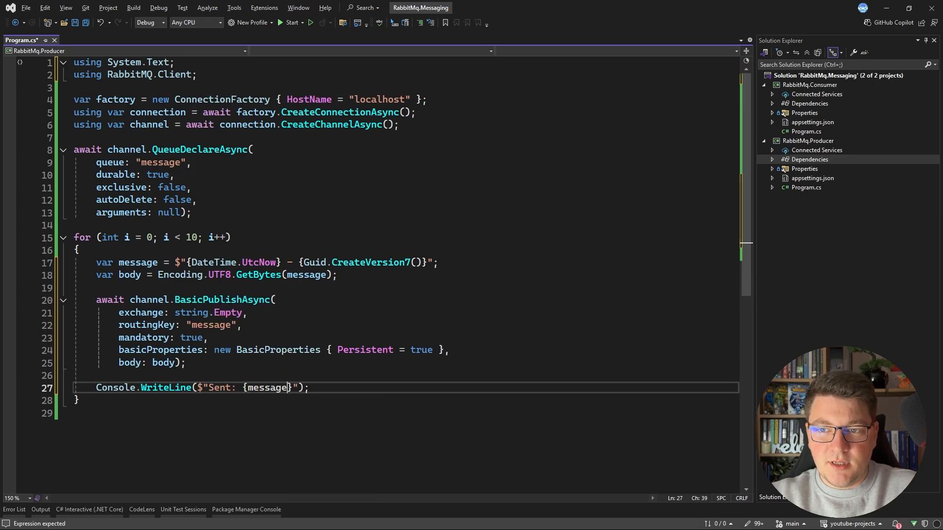
# Step: Add await Task.Delay(2000); then run the rabbitmq:management container on ports 5672 and 15672
pyautogui.write('await')
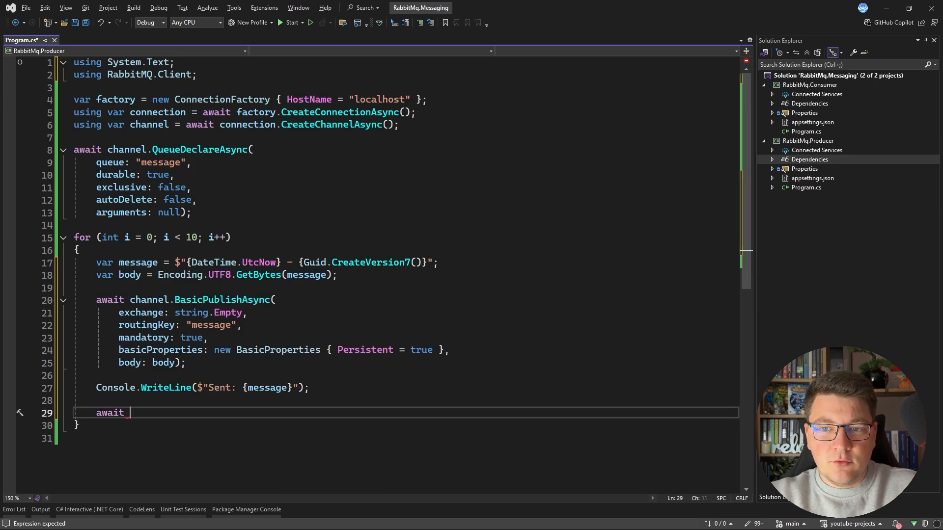
pyautogui.write('Task.Delay(2000);')
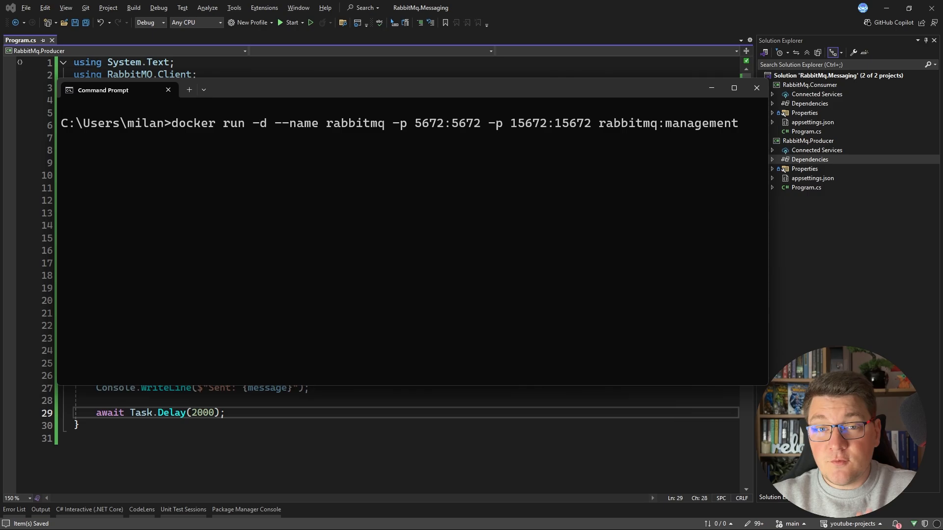
pyautogui.press('Return')
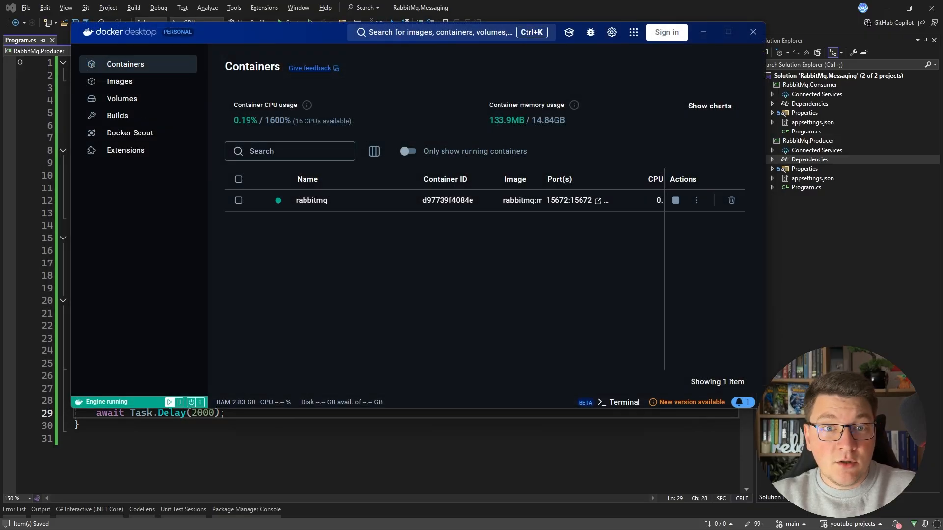
pyautogui.moveTo(319, 201)
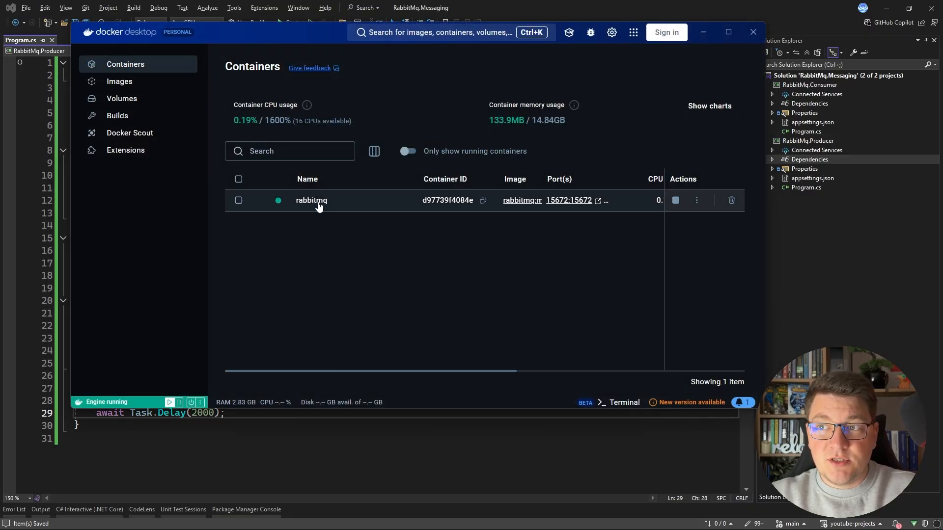
pyautogui.moveTo(568, 200)
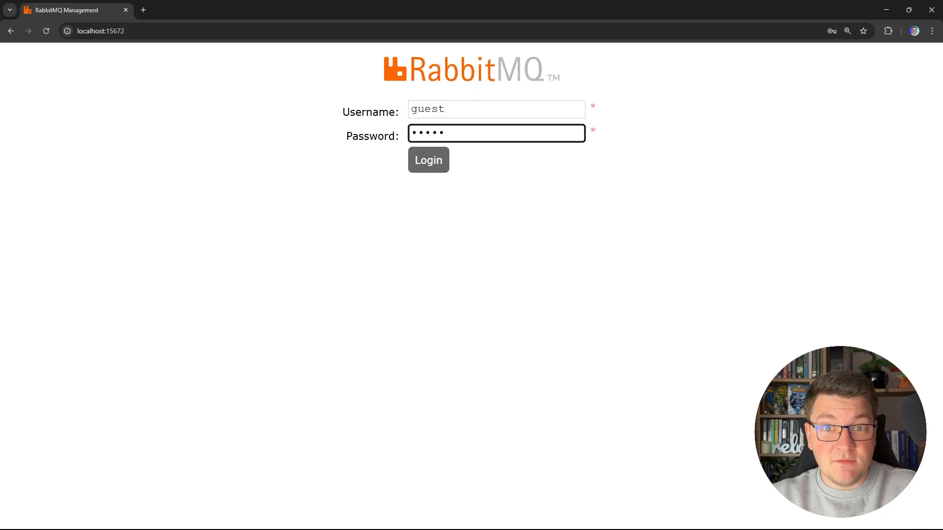
# Step: Log in as guest, view the empty Queues list and the seven default Exchanges
pyautogui.click(429, 160)
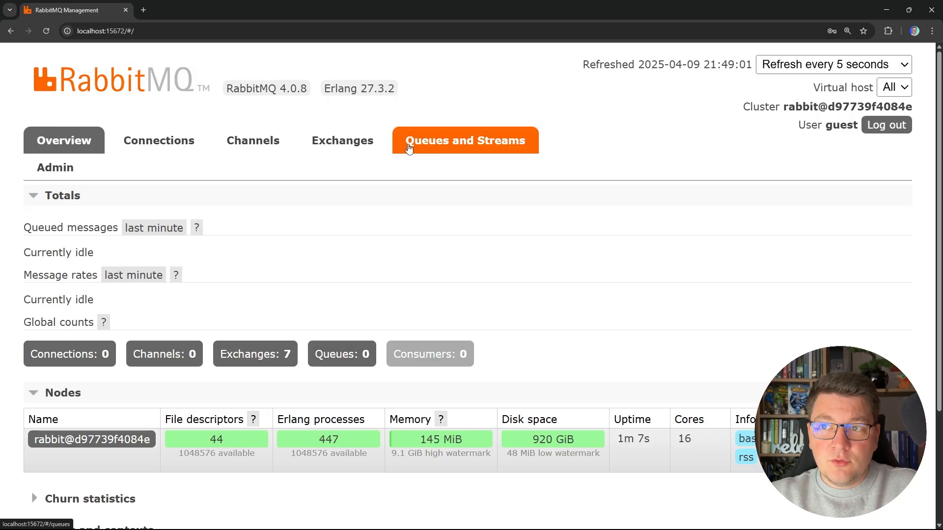
pyautogui.click(465, 140)
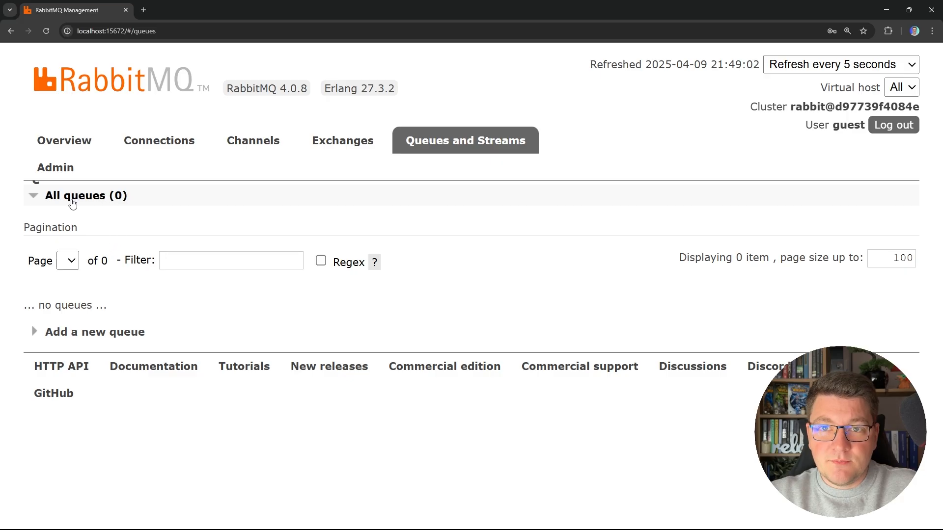
pyautogui.click(342, 140)
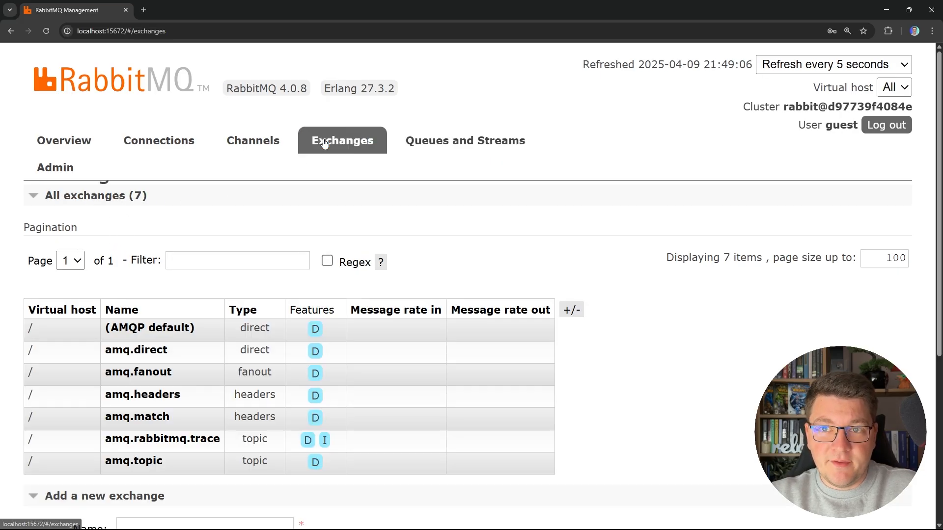
pyautogui.moveTo(289, 294)
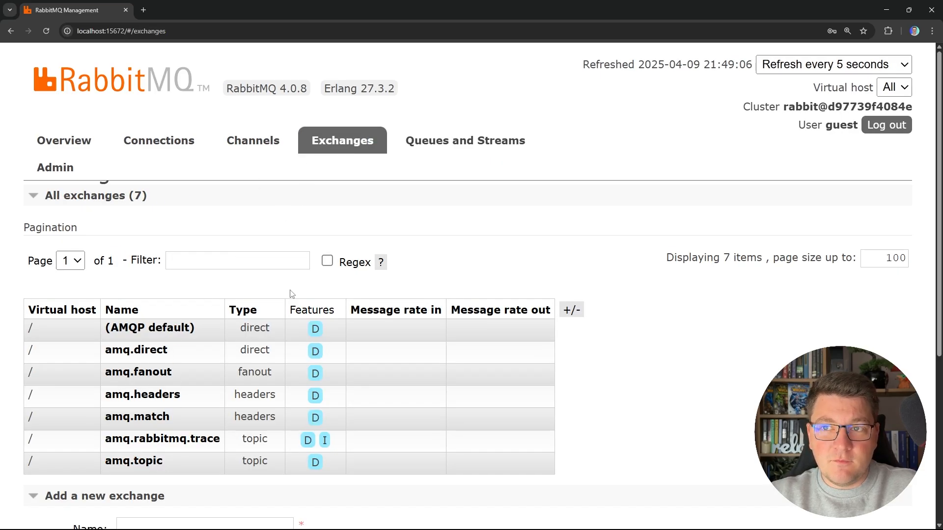
pyautogui.moveTo(225, 418)
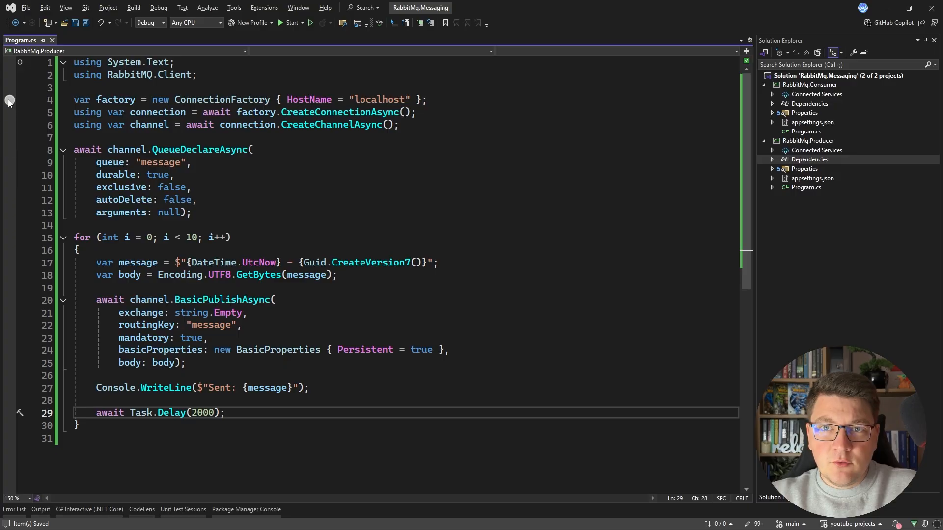
# Step: Breakpoint line 4, start a new debug instance of RabbitMq.Producer and step with F10
pyautogui.click(9, 99)
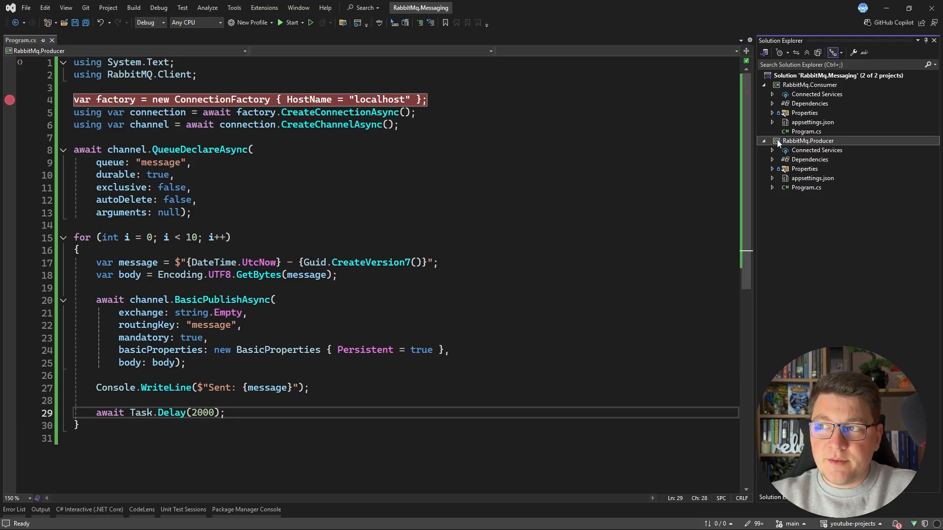
pyautogui.rightClick(807, 141)
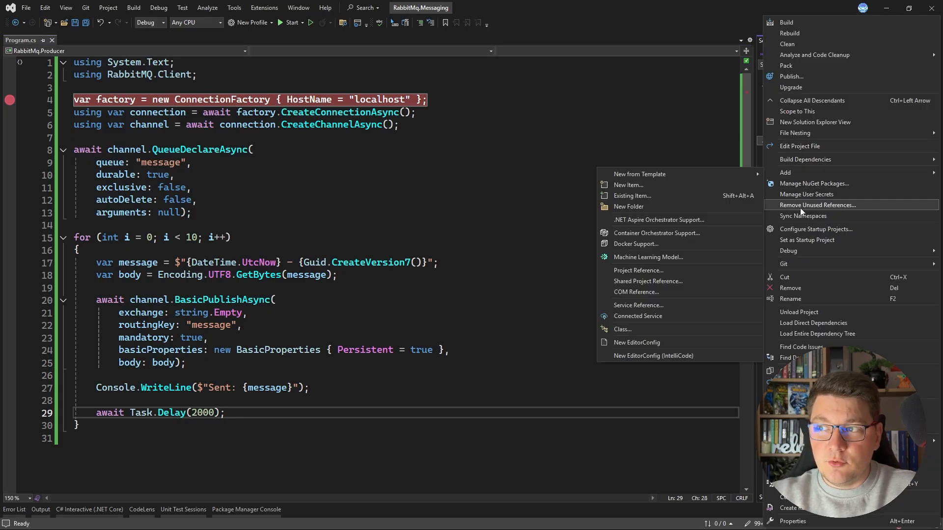
pyautogui.click(786, 23)
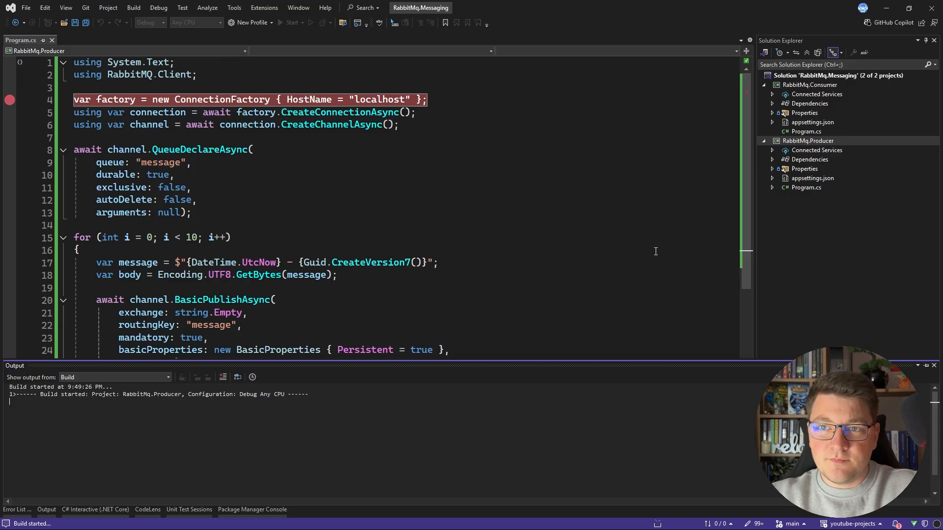
pyautogui.click(291, 22)
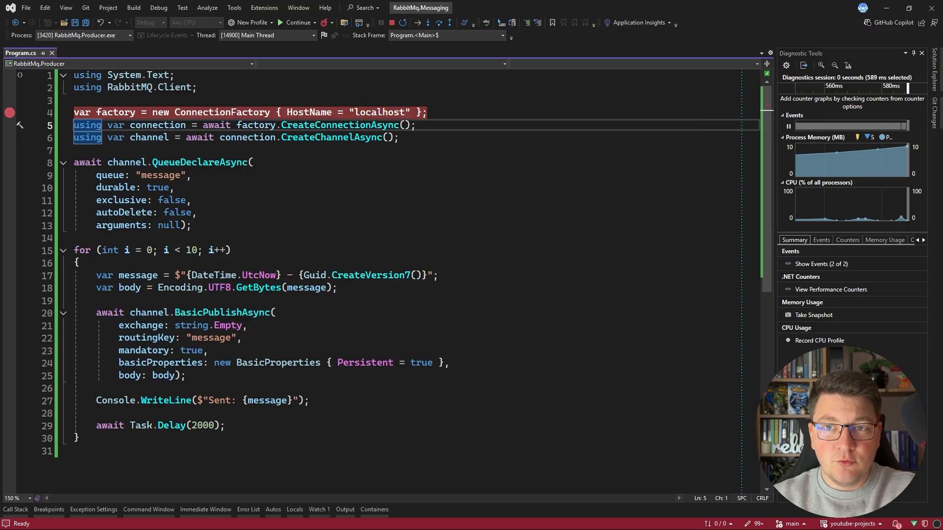
pyautogui.press('F10')
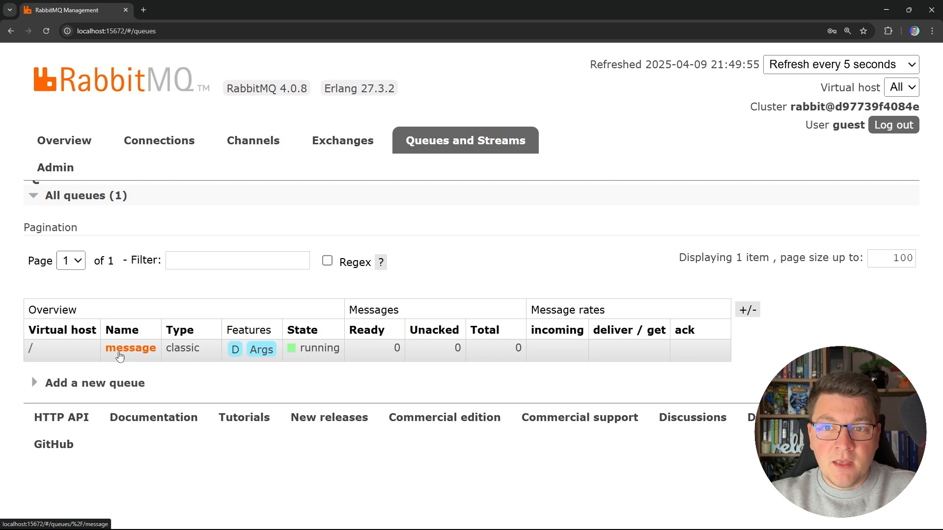
pyautogui.moveTo(142, 356)
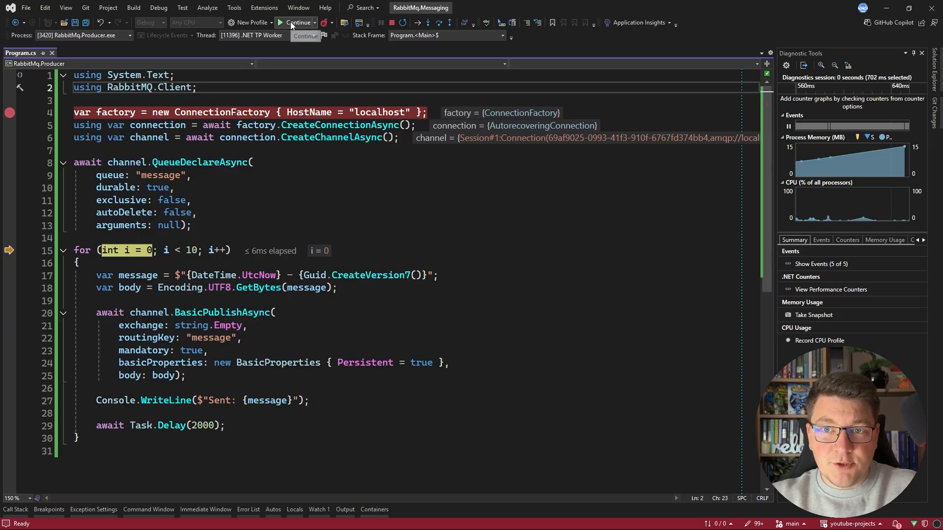
# Step: Resume the producer so it prints its ten Sent lines, then close its console output
pyautogui.click(295, 22)
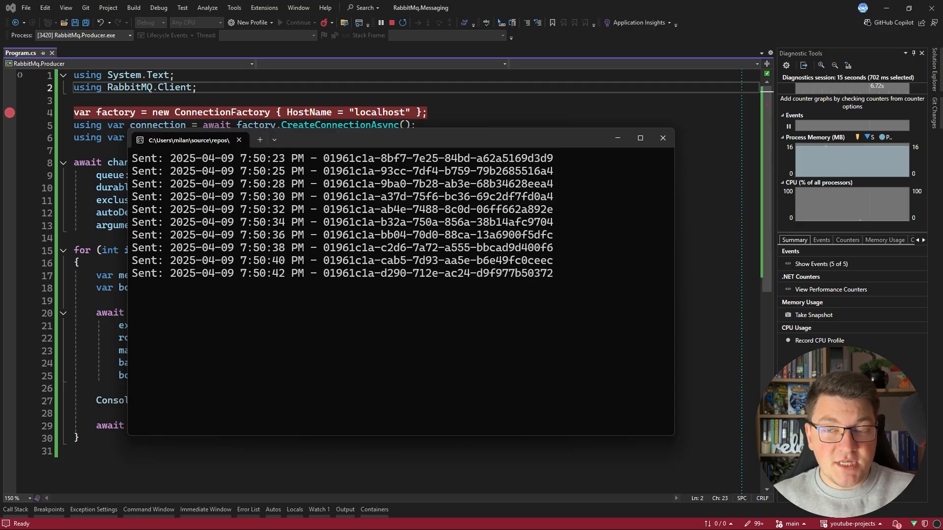
pyautogui.click(395, 22)
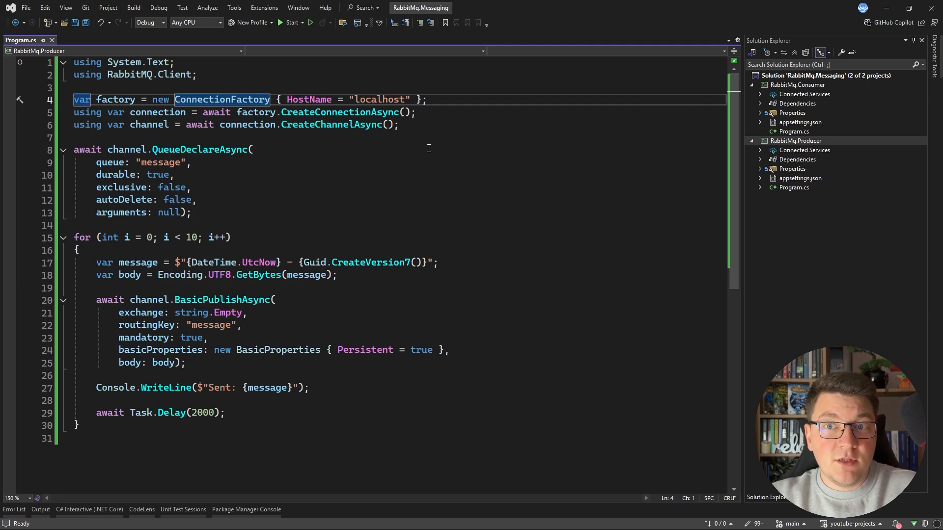
# Step: Select the producer's connection, channel and 'message' QueueDeclareAsync code for copying
pyautogui.moveTo(73, 99); pyautogui.dragTo(191, 212)
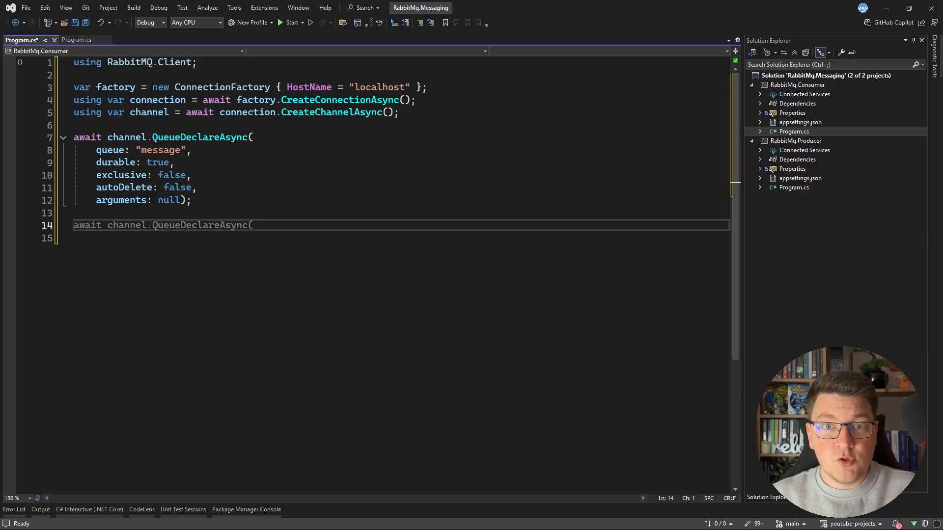
# Step: Print "Waiting for messages" and create var consumer = new AsyncEventingBasicConsumer(channel)
pyautogui.write('Console.WriteLine();')
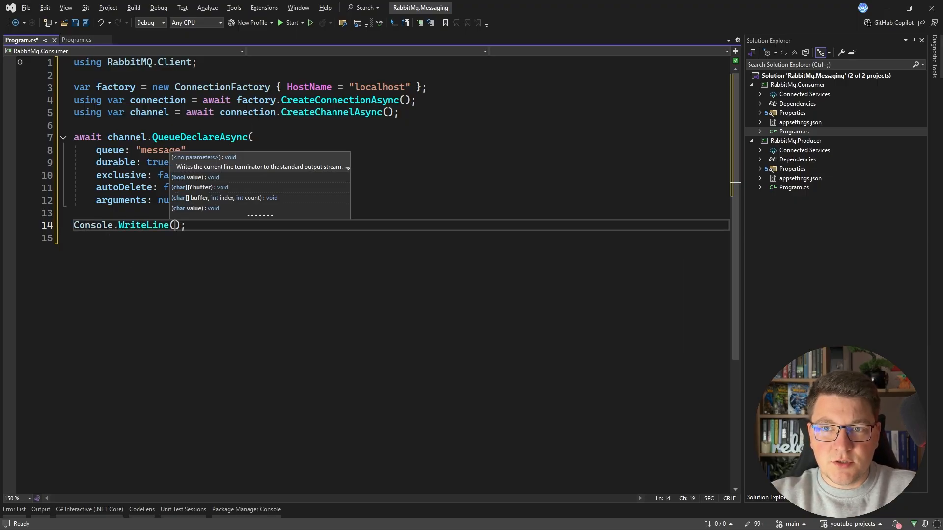
pyautogui.write('"Waiting for mes"')
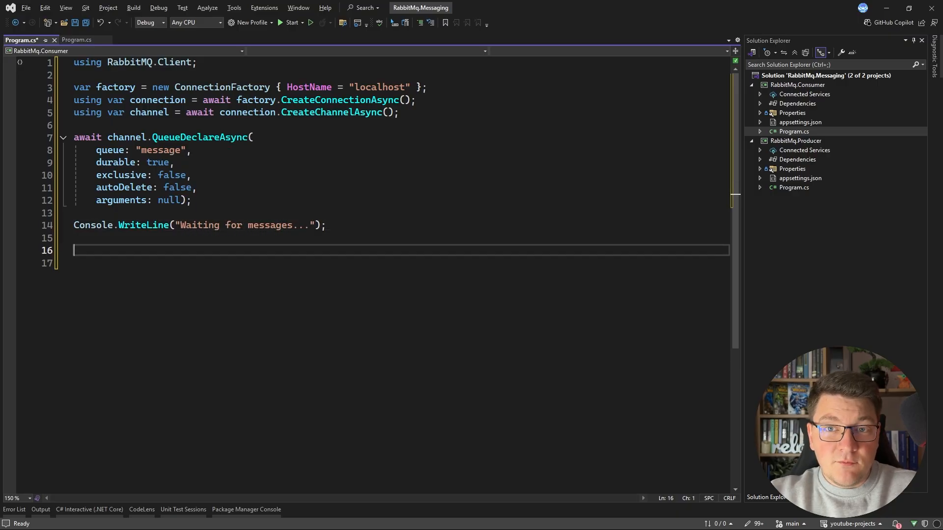
pyautogui.write('var consumer = await channel.QueueDeclareAsync(')
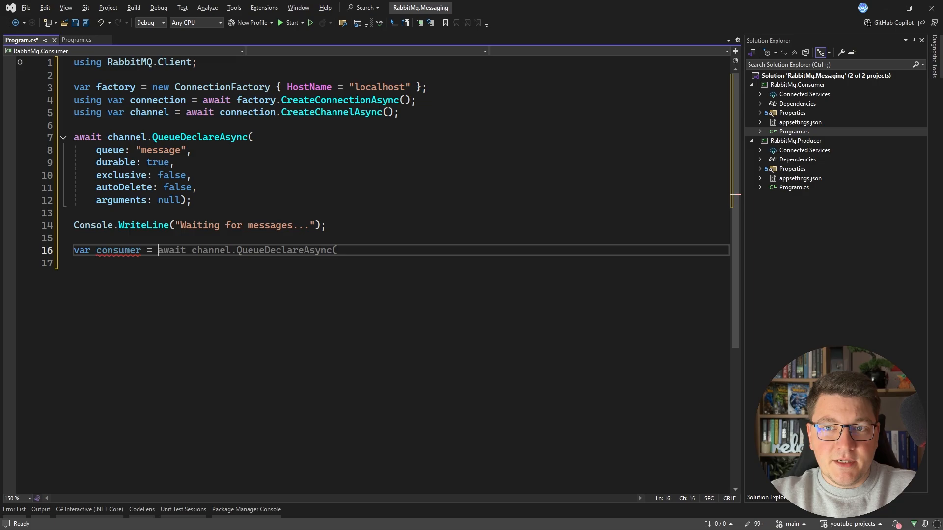
pyautogui.write('new')
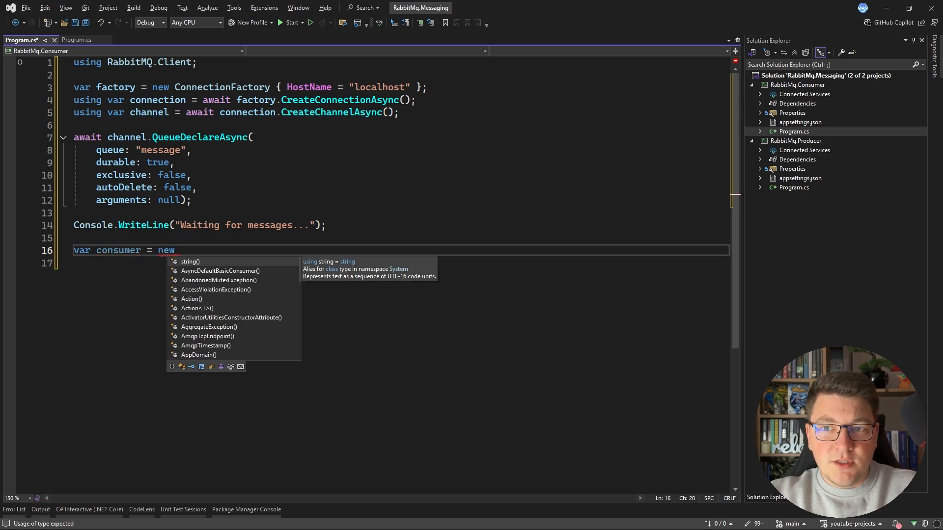
pyautogui.write('AsyncEventingBasicConsumer(')
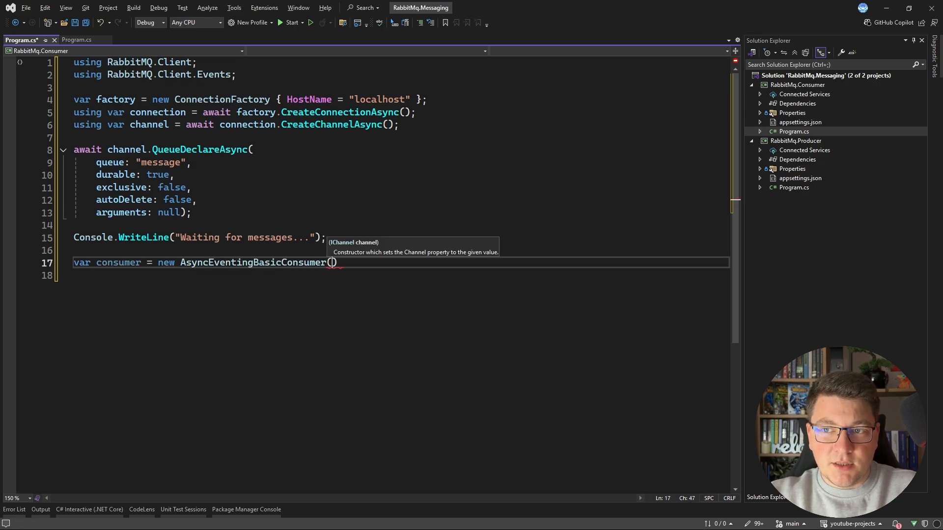
pyautogui.write('channel);')
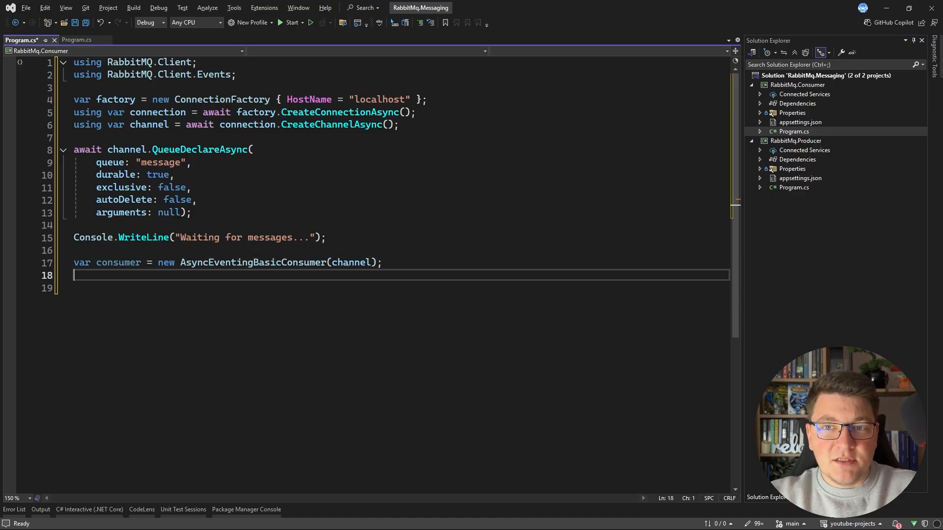
# Step: Add consumer.ReceivedAsync += async (sender, eventArgs) => { }; as an empty handler
pyautogui.write('consumer.R')
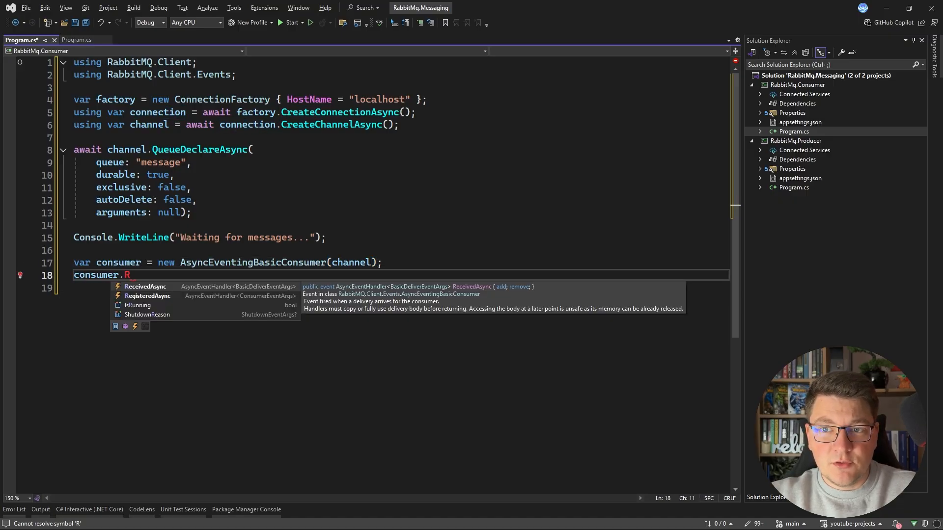
pyautogui.write('eceivedAsync +')
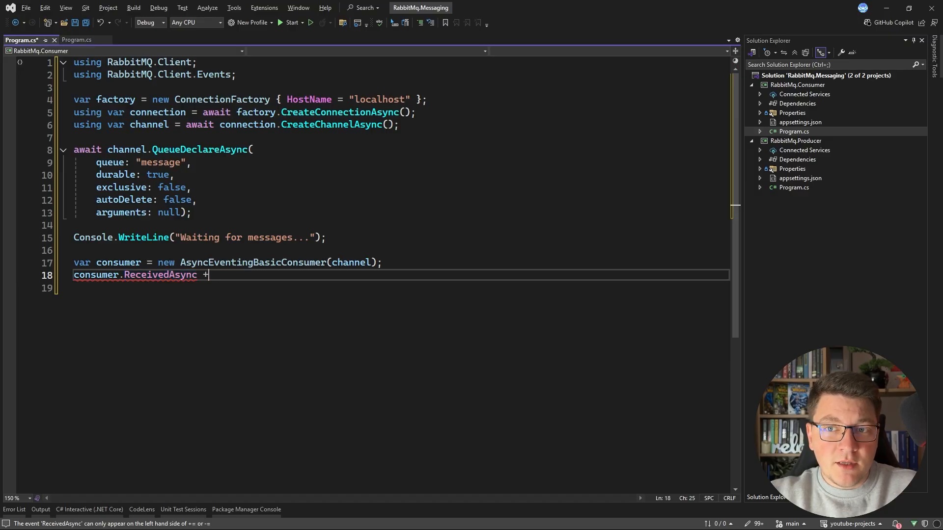
pyautogui.write('= async ()')
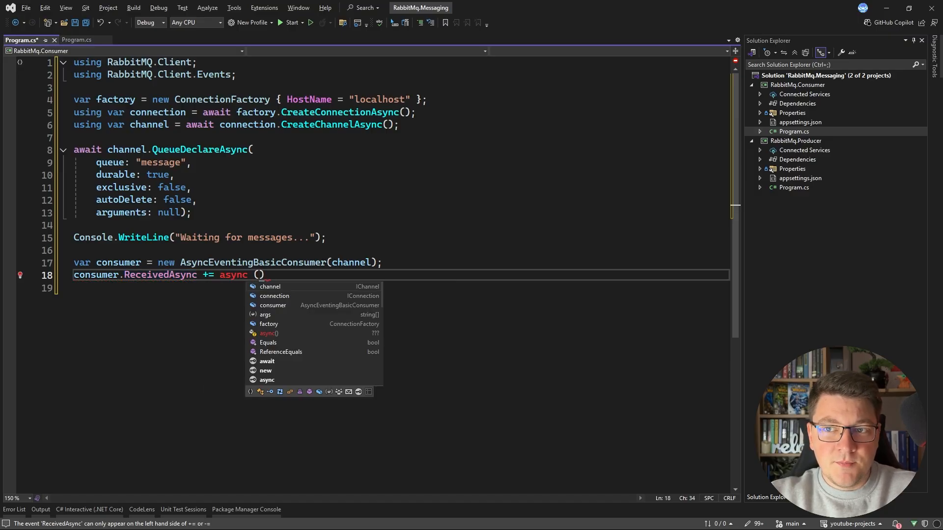
pyautogui.write('s')
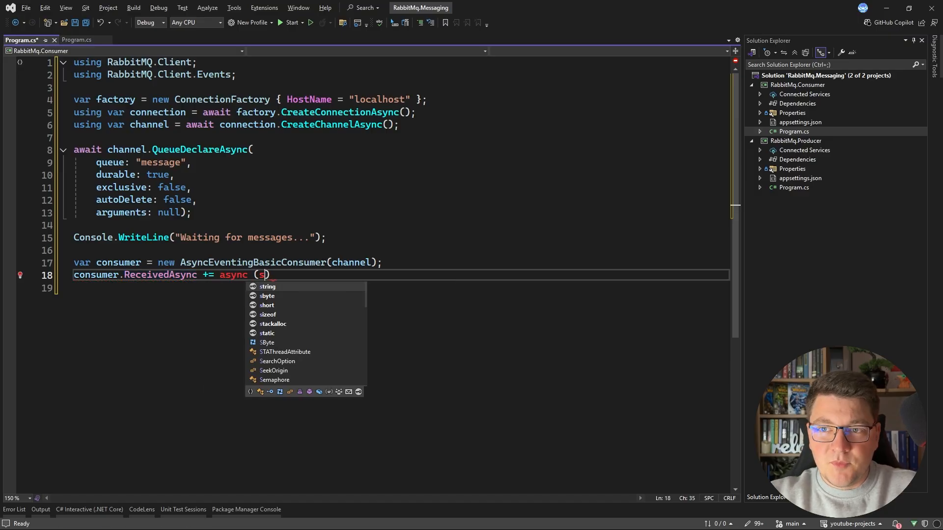
pyautogui.write('ender,')
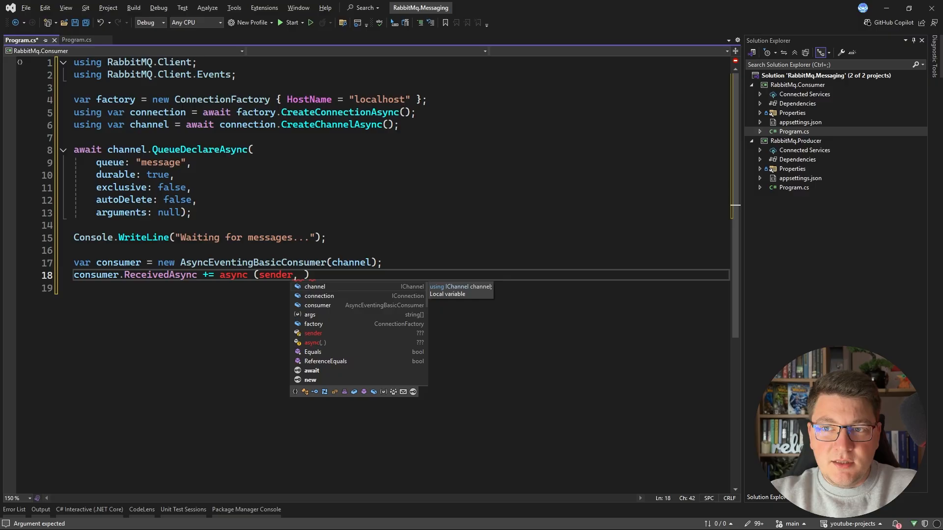
pyautogui.write('eventArgs)')
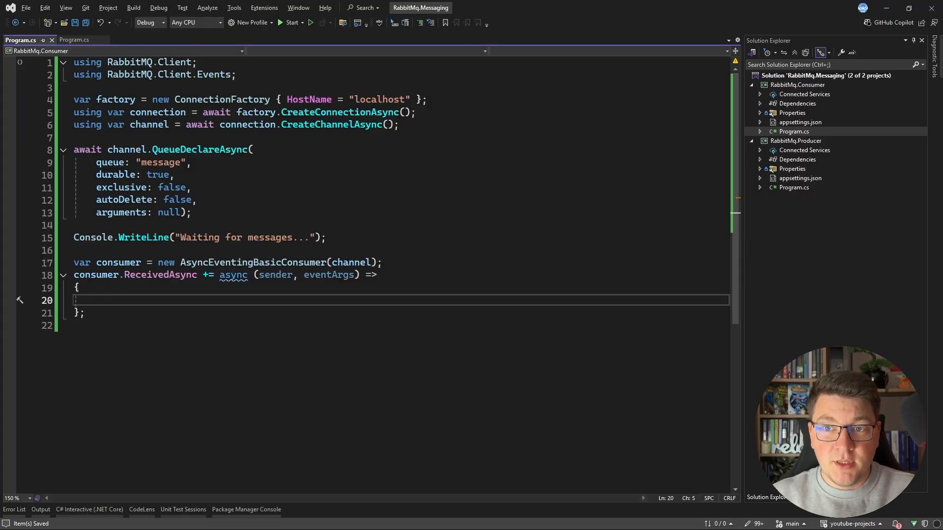
# Step: Read byte[] body via ToArray() and decode string message with Encoding.UTF8.GetString(body)
pyautogui.write('byte')
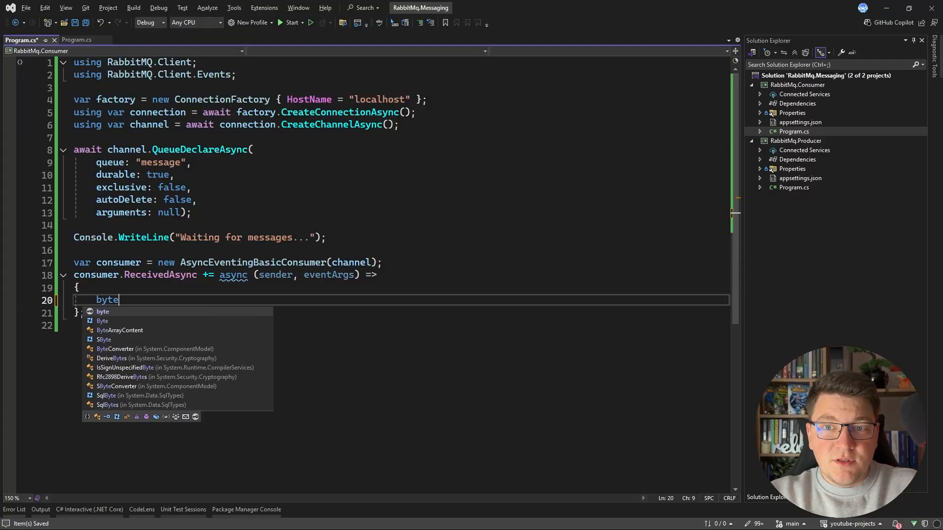
pyautogui.write('[] body = eventArgs.Body,t;')
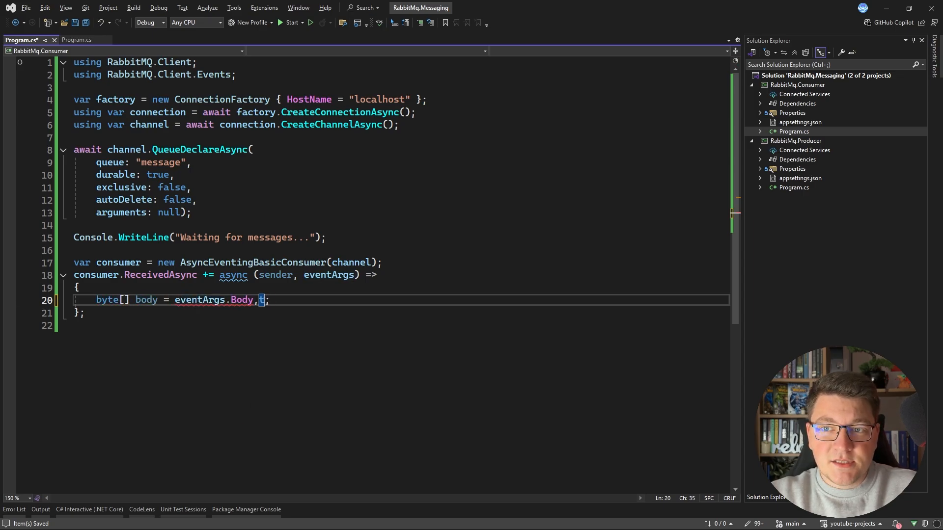
pyautogui.write('.ToArray()')
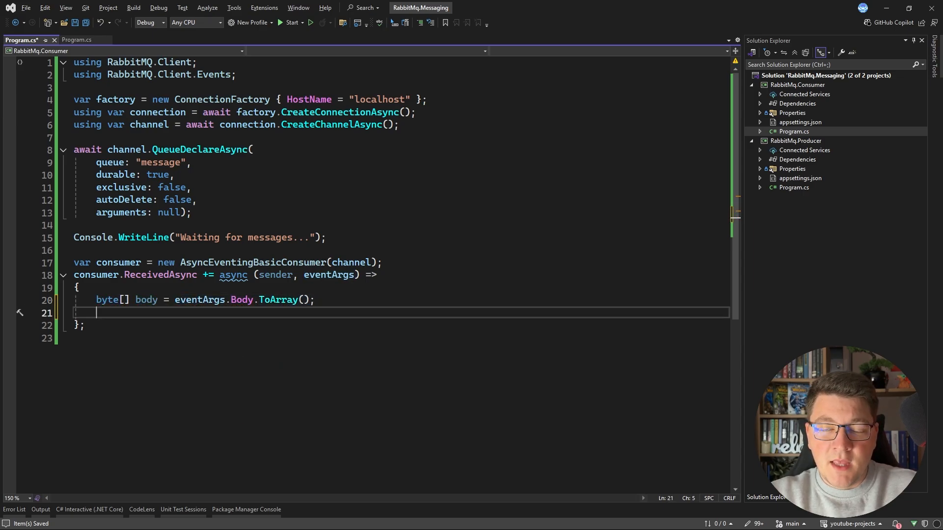
pyautogui.write('string mes')
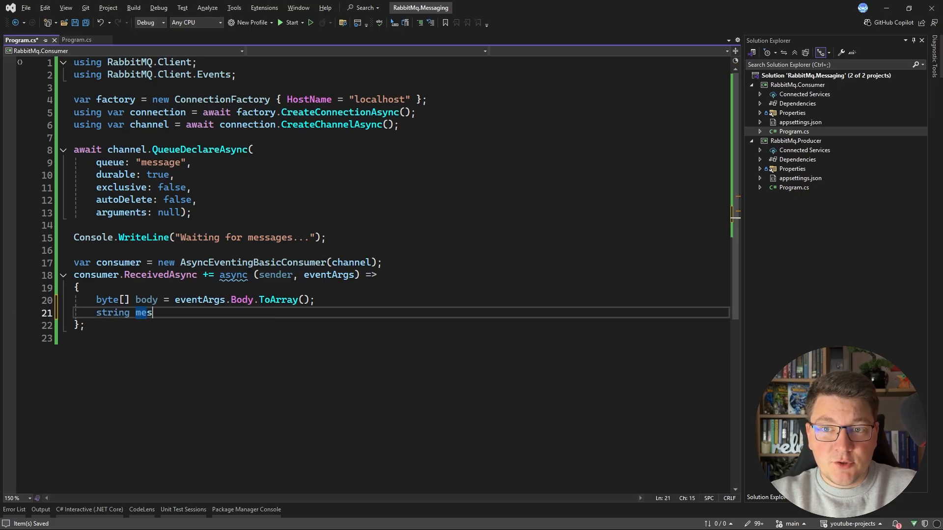
pyautogui.write('sage =')
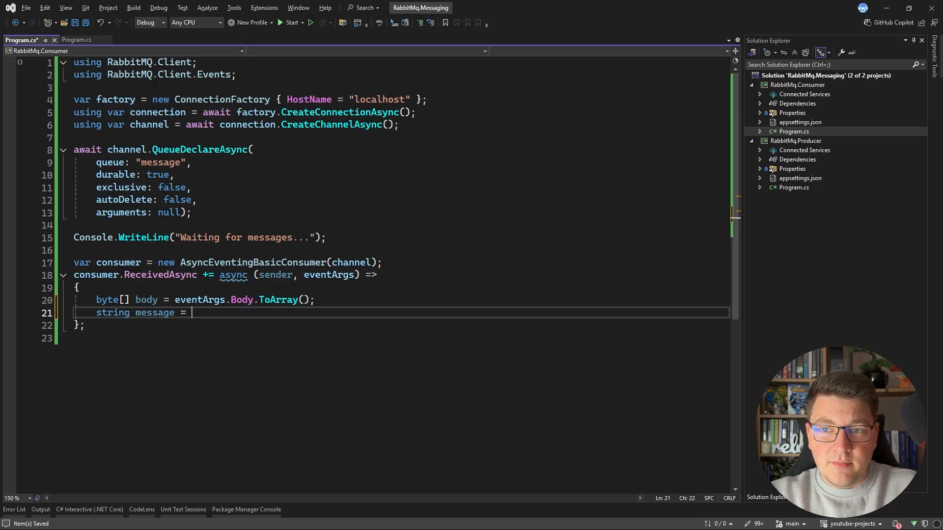
pyautogui.write('Encoding.UTF8.GetString(body);')
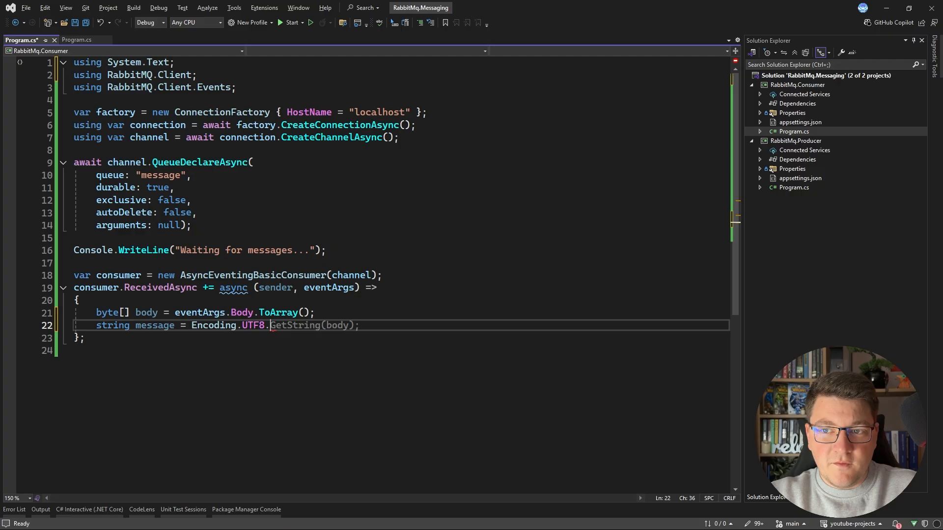
pyautogui.press('Return')
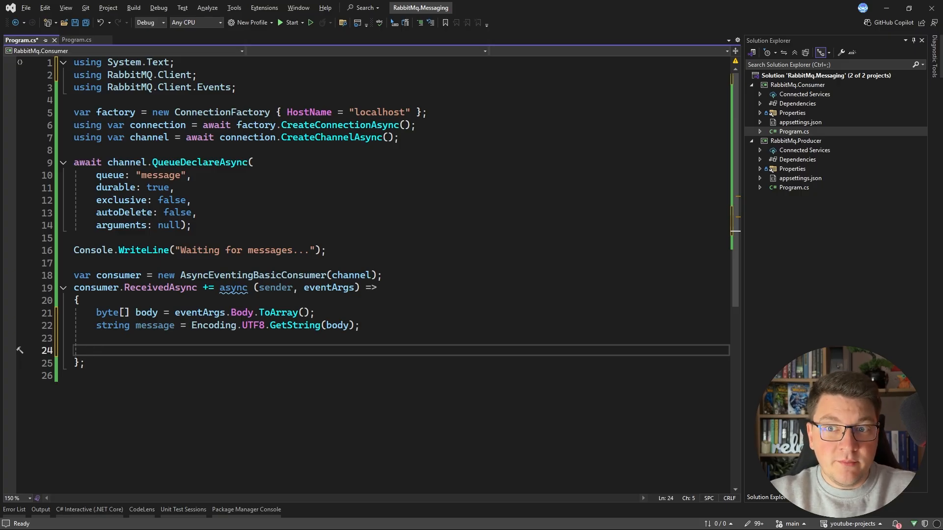
# Step: Add Console.WriteLine($"Received: {message}") to print each decoded message
pyautogui.write('Console.WriteLine(message);')
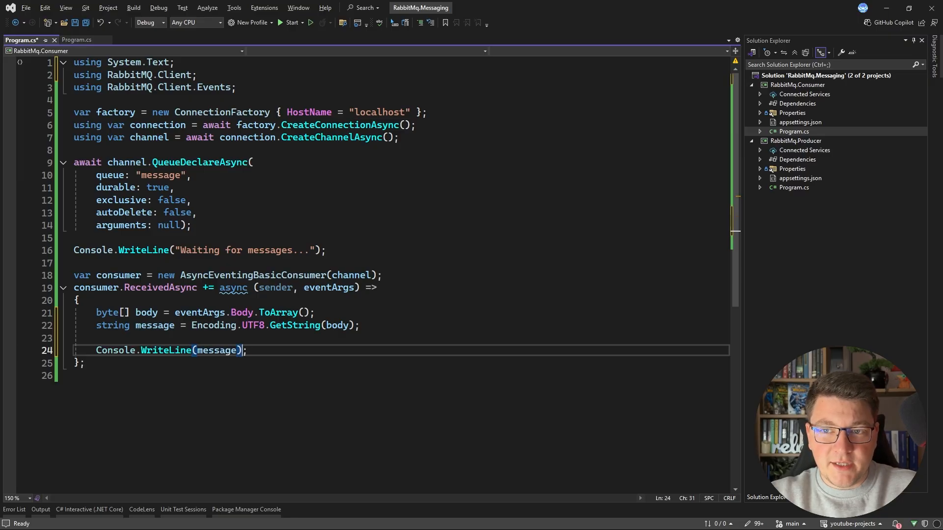
pyautogui.write('$"Received: {')
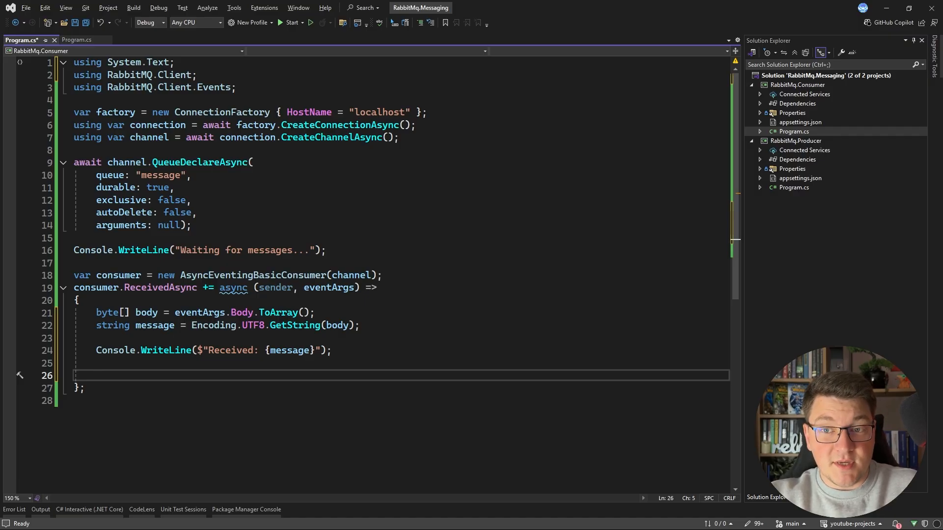
# Step: Await ((AsyncEventingBasicConsumer)sender).Channel.BasicAckAsync(eventArgs.DeliveryTag, multiple: false)
pyautogui.write('(AS)')
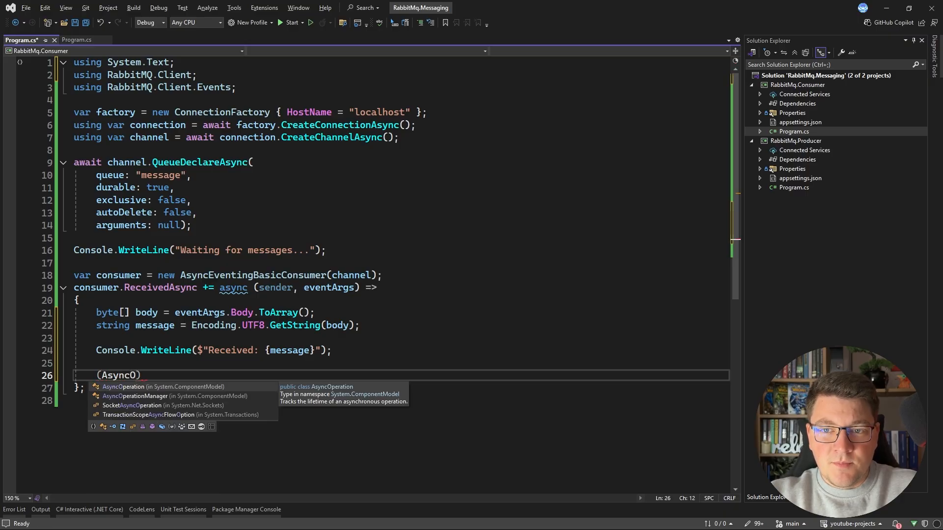
pyautogui.write('Eve')
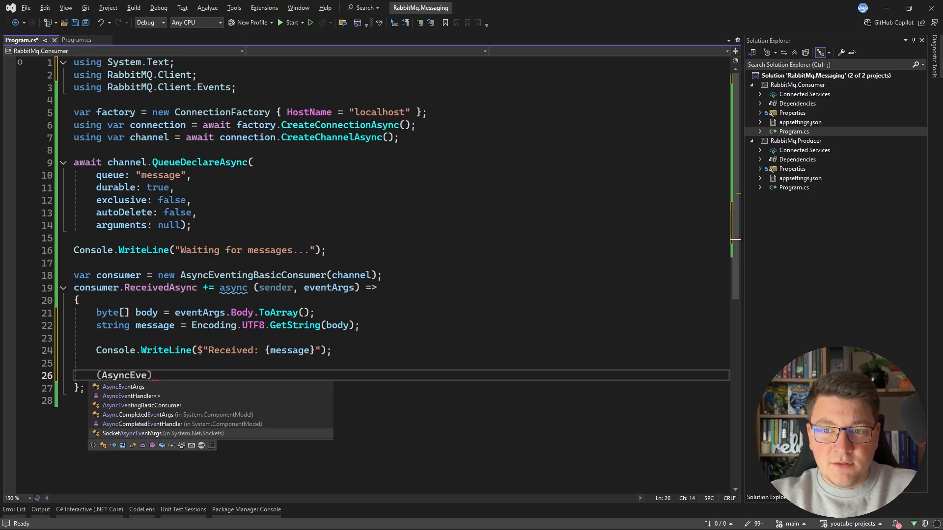
pyautogui.press('backspace')
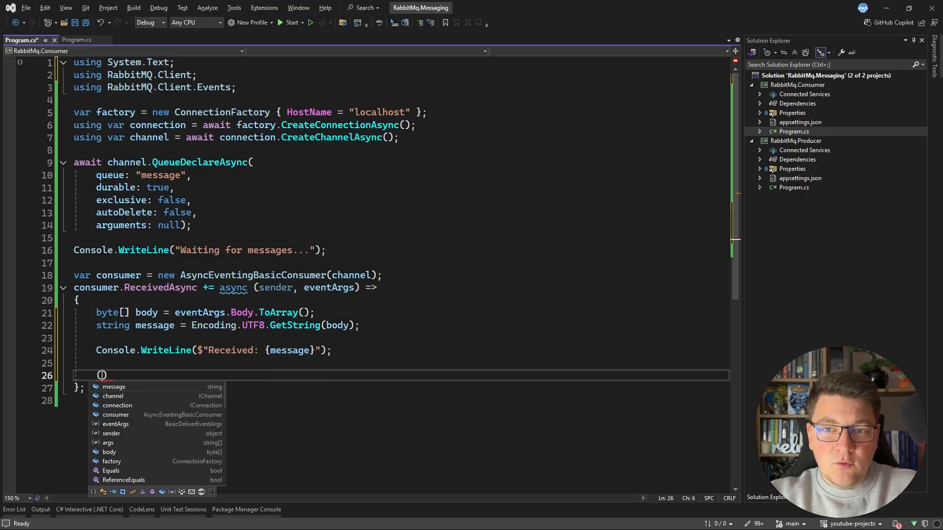
pyautogui.write('((AsyncEventingBasicConsumer)sender).Channel')
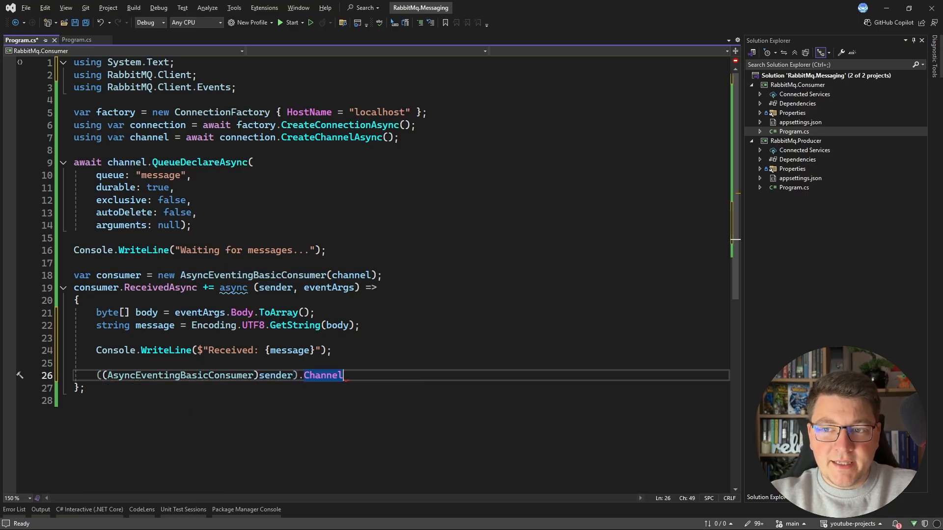
pyautogui.write('.BasicAckAsync(')
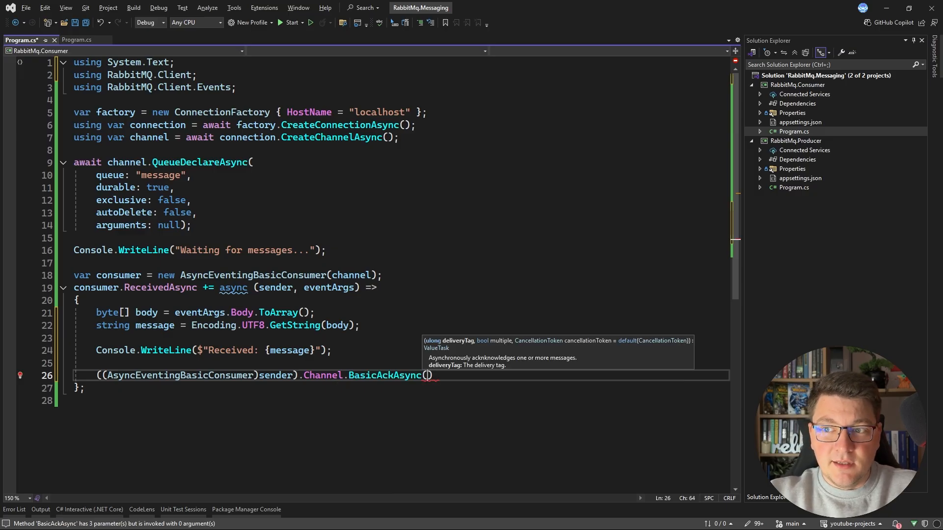
pyautogui.write('eventArgs.DeliveryTag, multiple: false')
pyautogui.write('await channel.con')
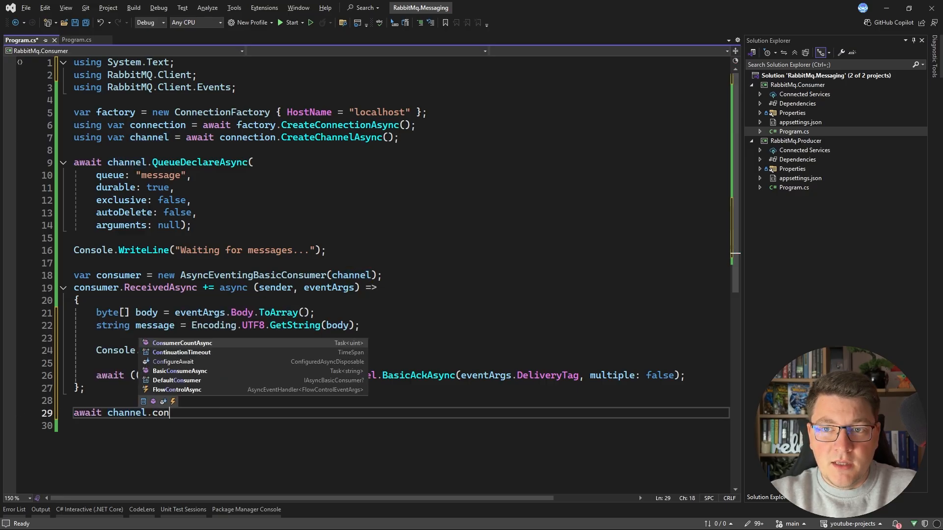
# Step: Await channel.BasicConsumeAsync("message", autoAck: false, consumer) and end with Console.ReadLine()
pyautogui.write('BasicConsumeAsync(')
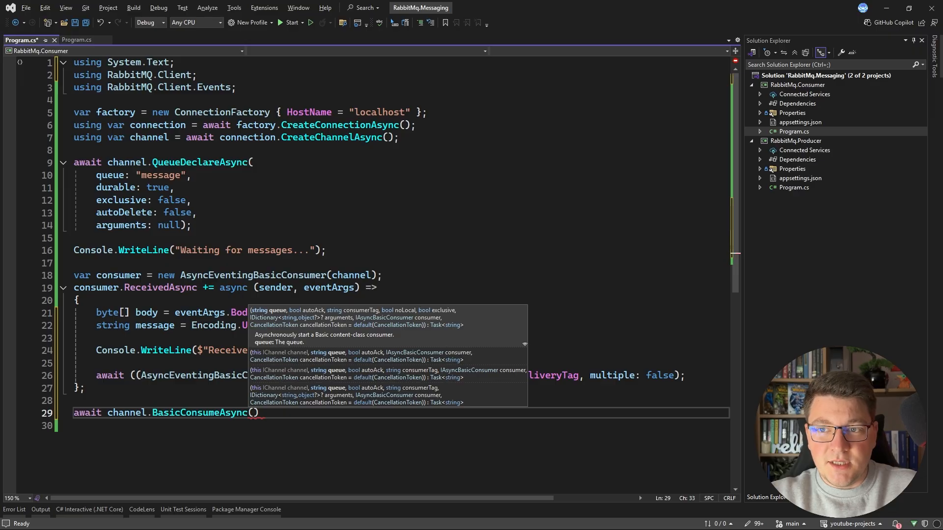
pyautogui.write('"message", autoAck:')
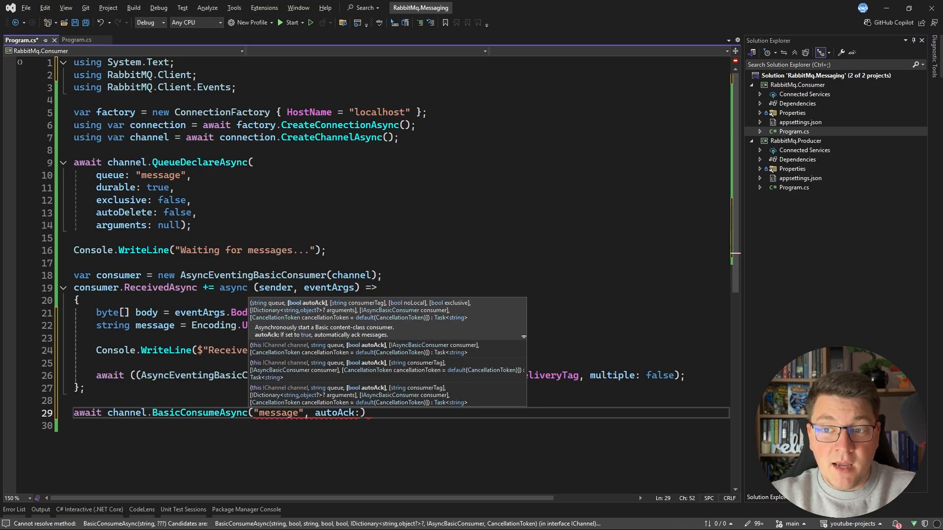
pyautogui.write('false, consumer')
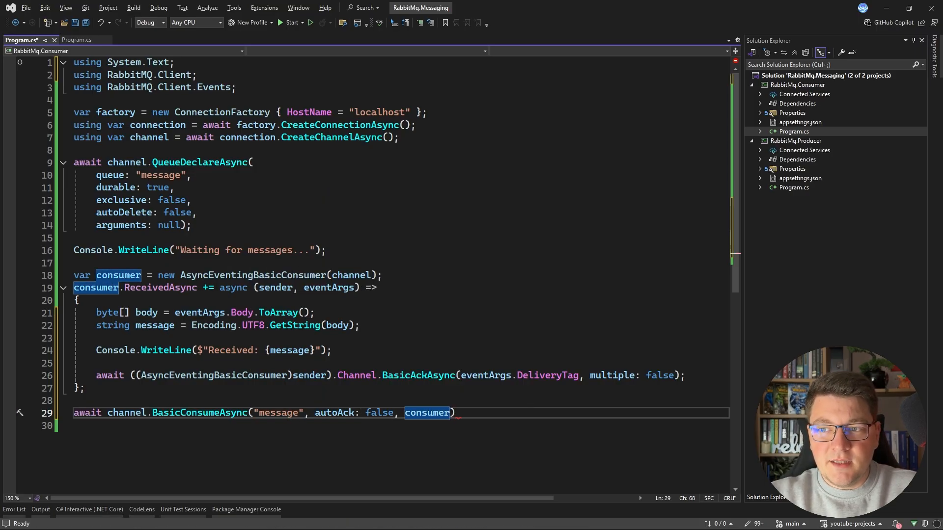
pyautogui.write(';')
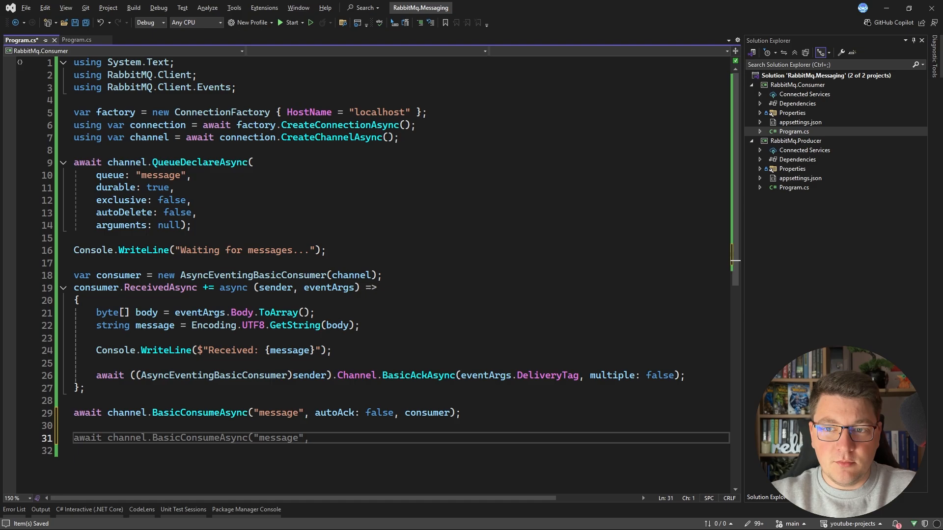
pyautogui.write('Console.readLine();')
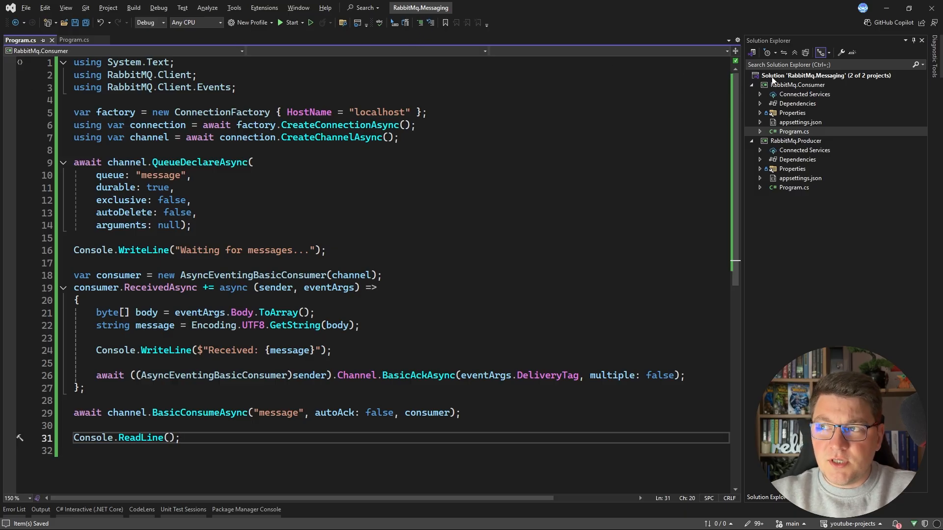
# Step: Set Producer and Consumer as multiple startup projects via the solution, then start both under the debugger
pyautogui.rightClick(826, 75)
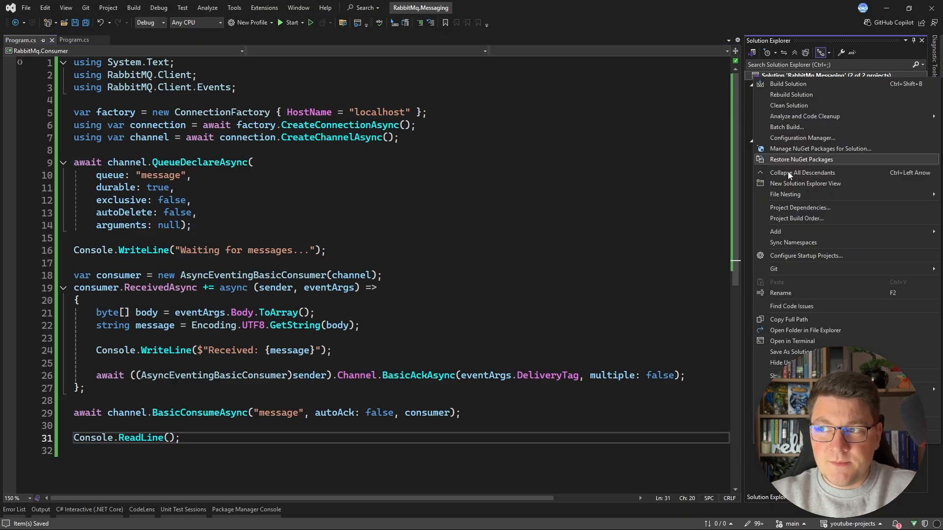
pyautogui.click(806, 255)
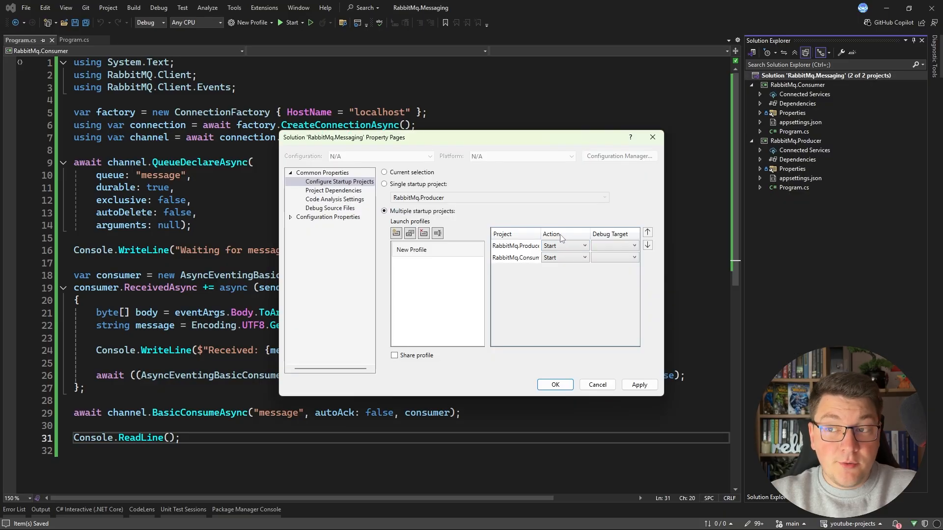
pyautogui.click(555, 384)
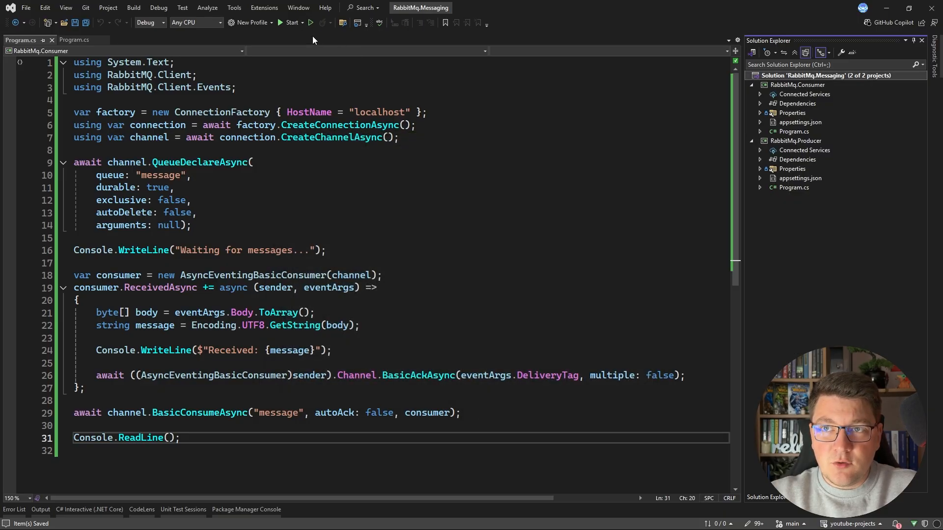
pyautogui.click(294, 22)
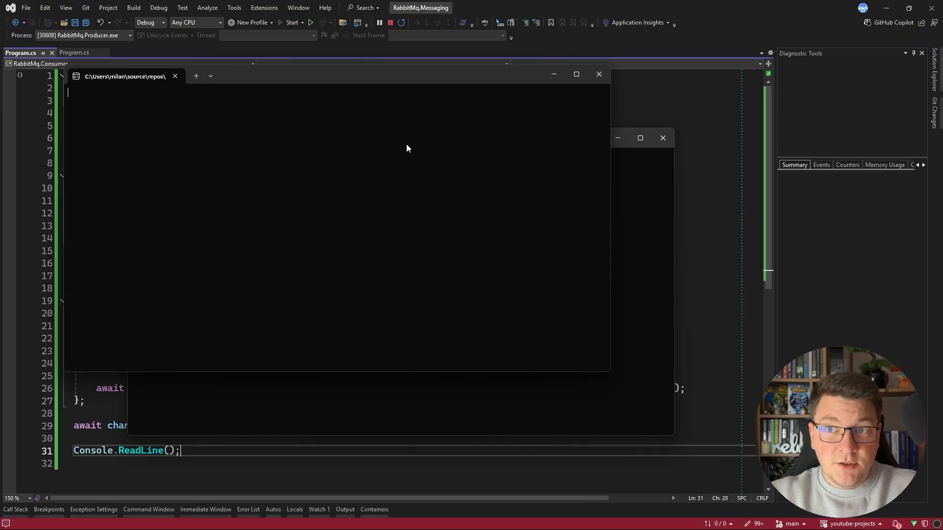
# Step: Stop the joint Producer and Consumer debug session from the toolbar
pyautogui.click(293, 22)
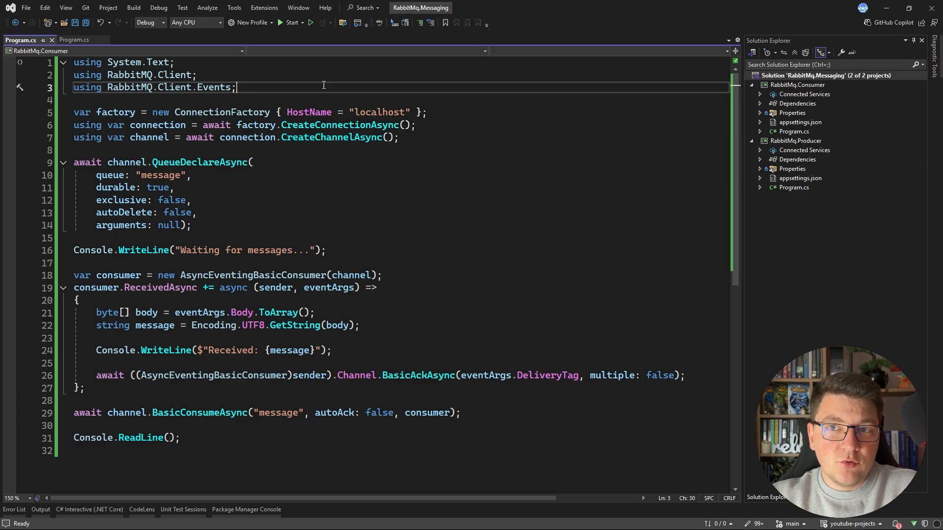
# Step: Select the RabbitMQ.Client namespace name and switch back to the producer's Program.cs
pyautogui.doubleClick(149, 74)
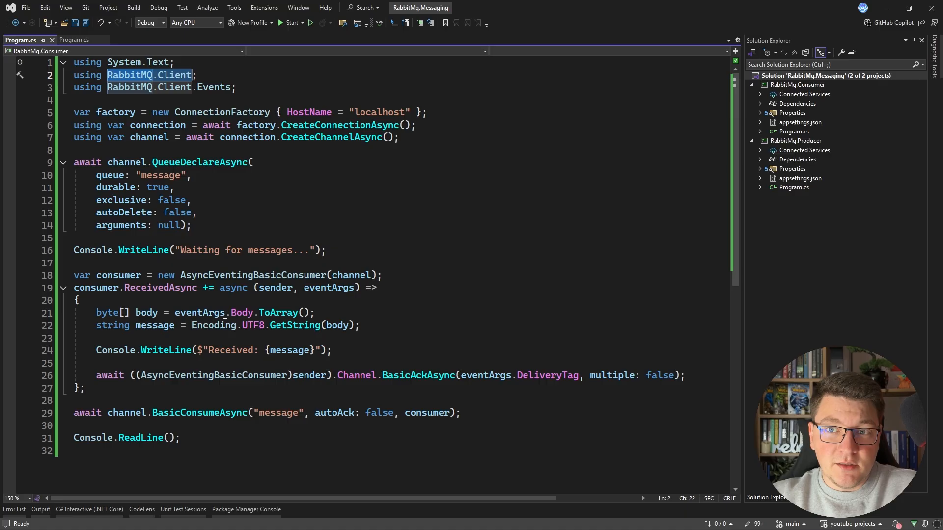
pyautogui.click(73, 40)
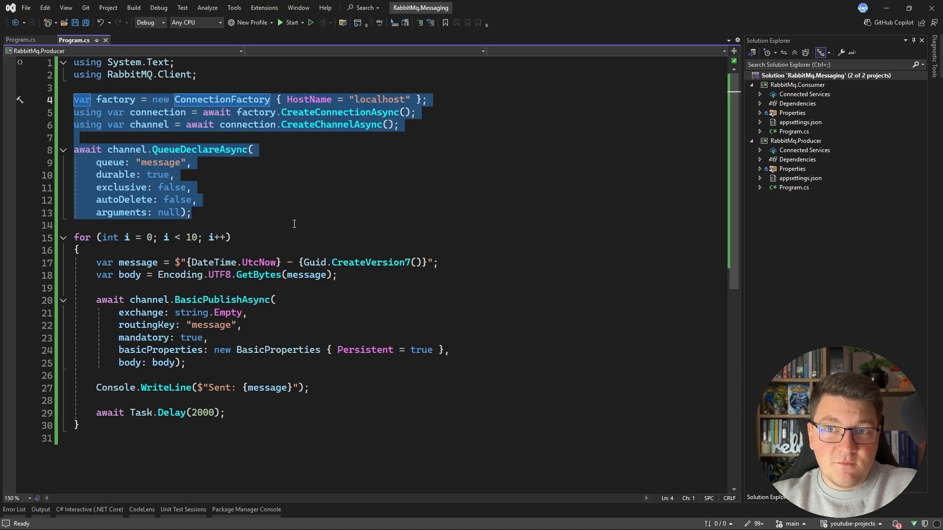